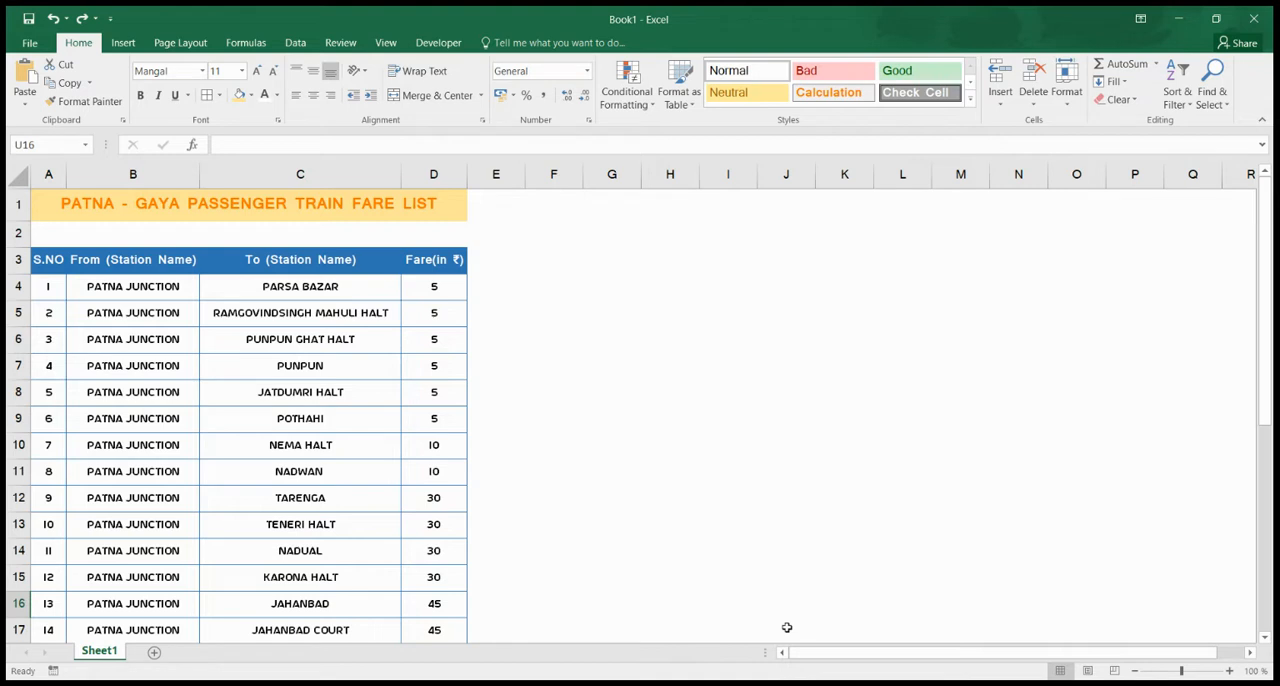
mouse_move(932, 670)
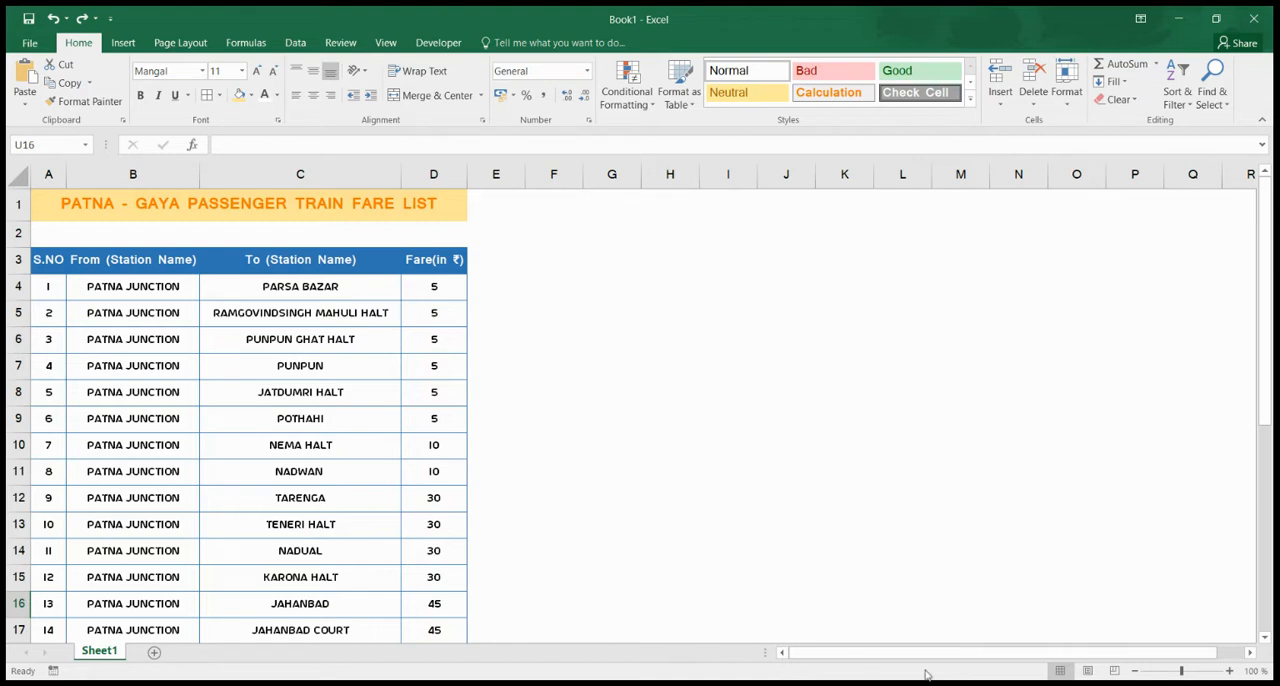
- Select the fare cells in column D from D4 downward, including the 5, 10, 30 and 45 fares
scroll("down", 3)
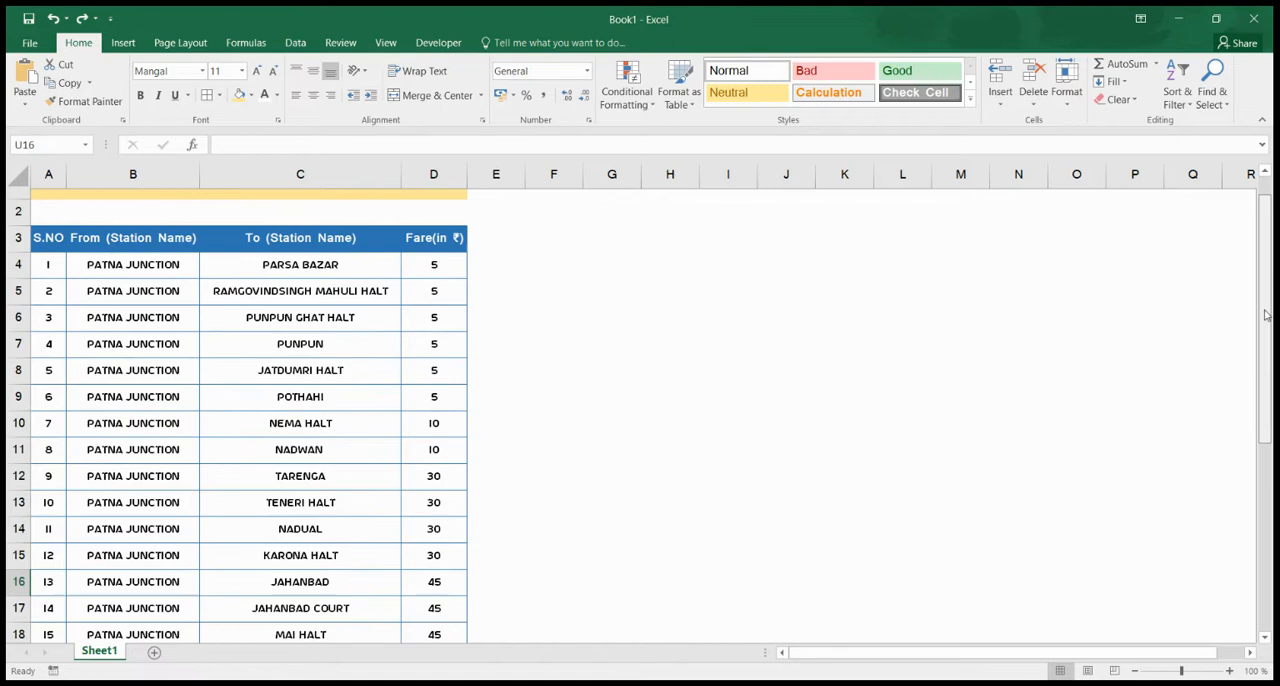
scroll("down", 3)
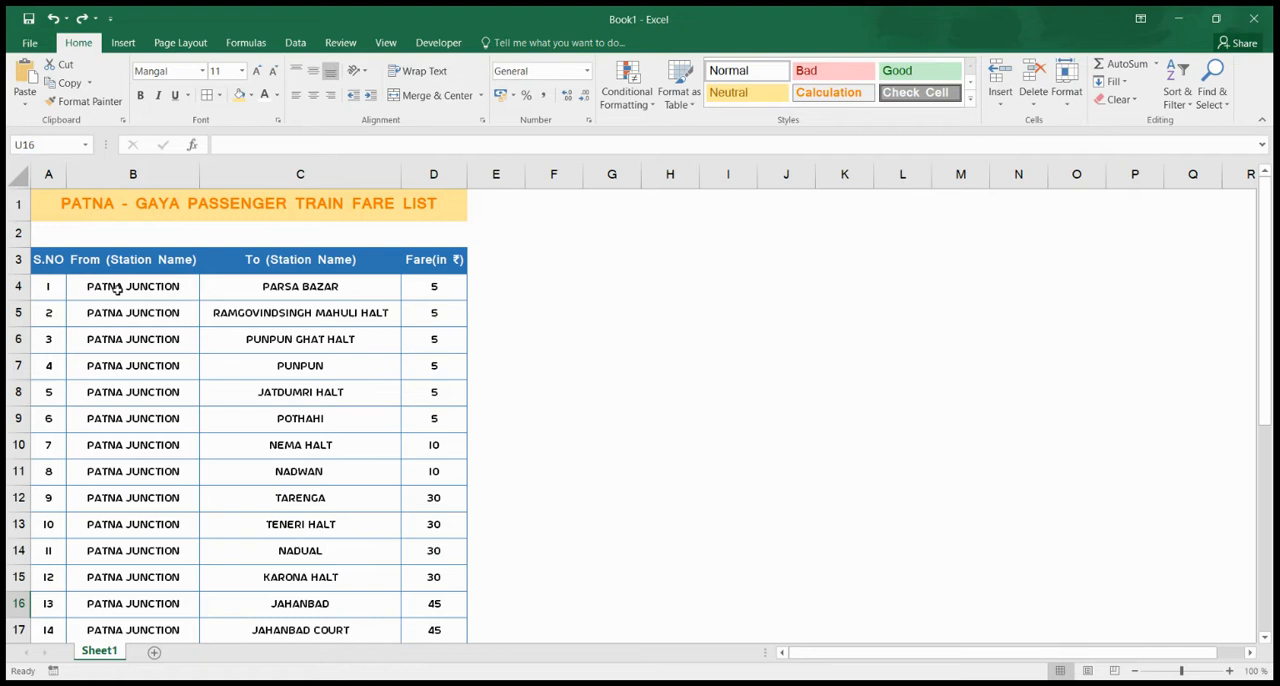
mouse_move(446, 306)
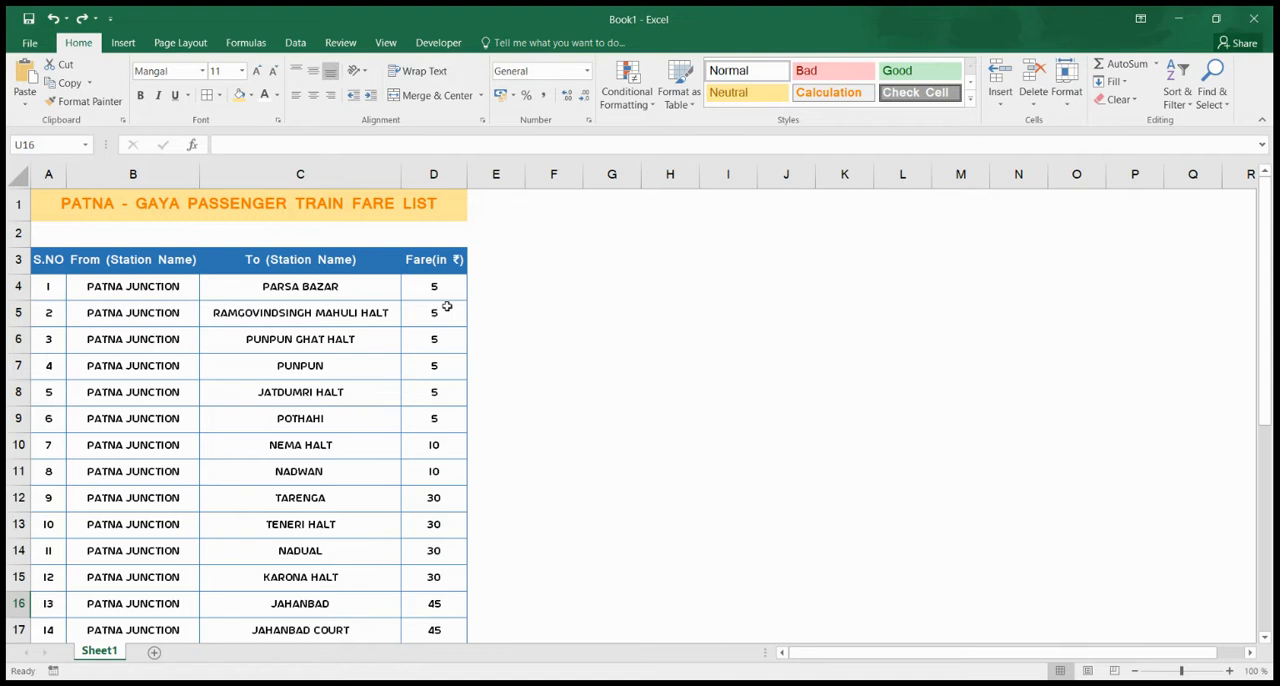
mouse_move(284, 382)
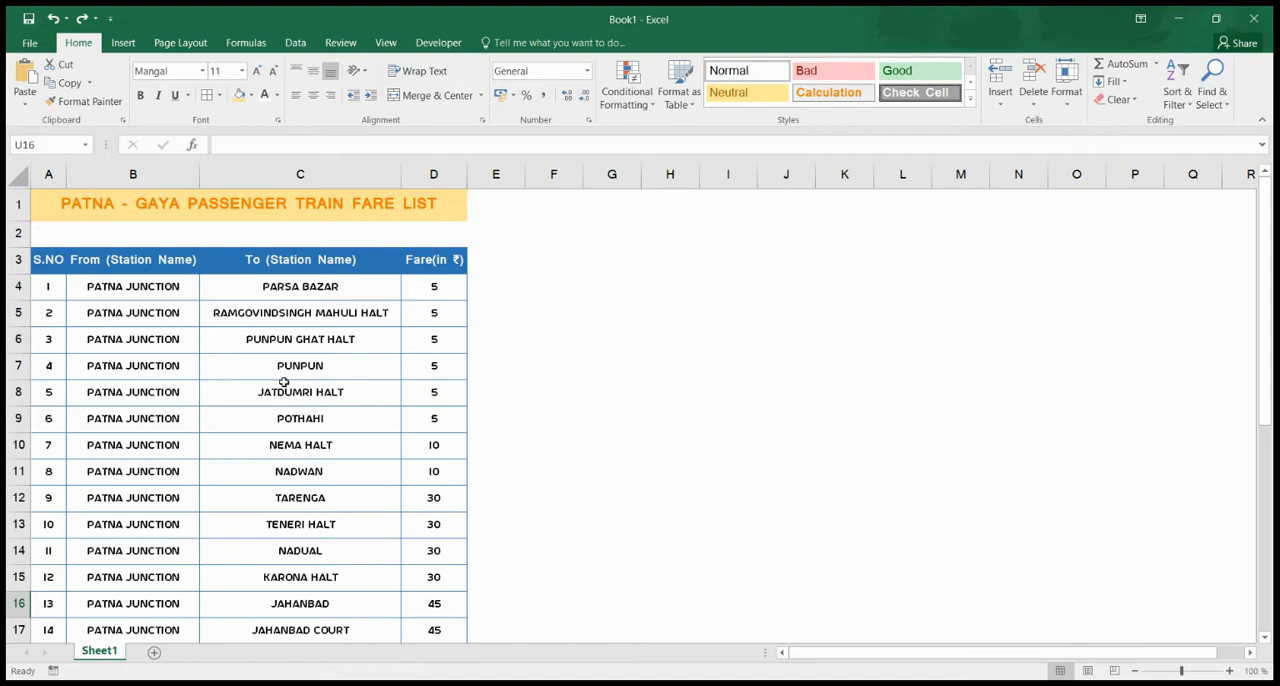
mouse_move(344, 578)
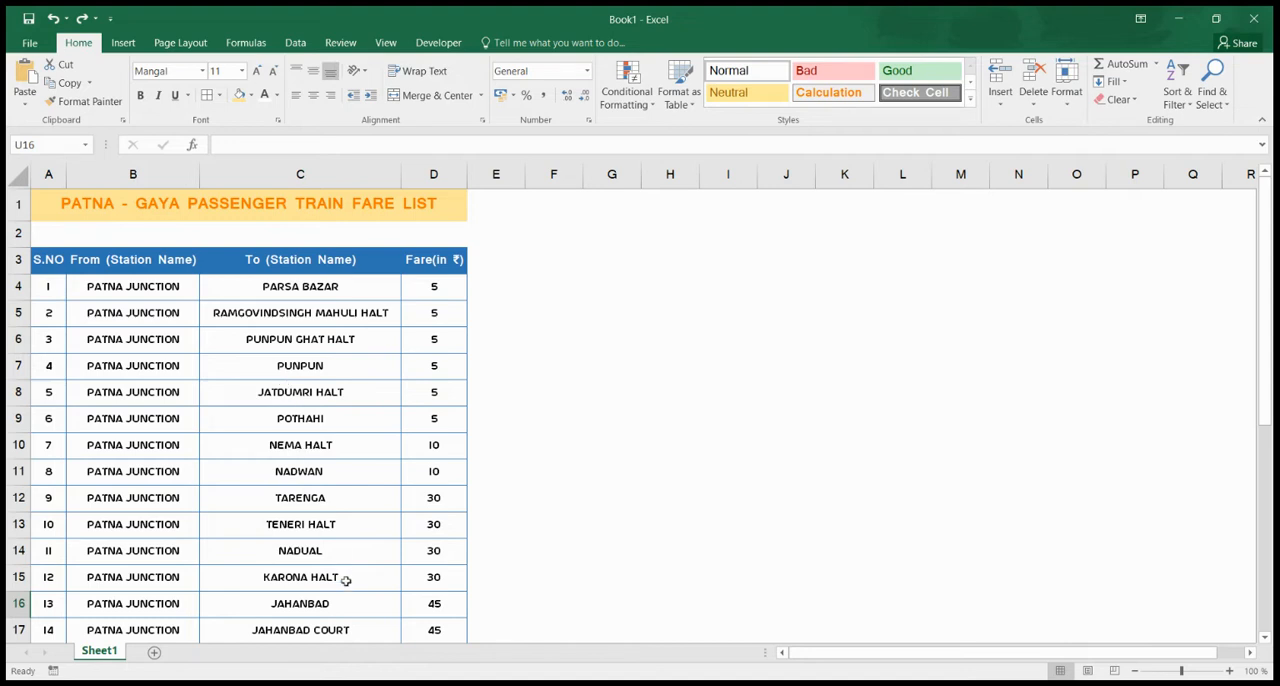
mouse_move(328, 580)
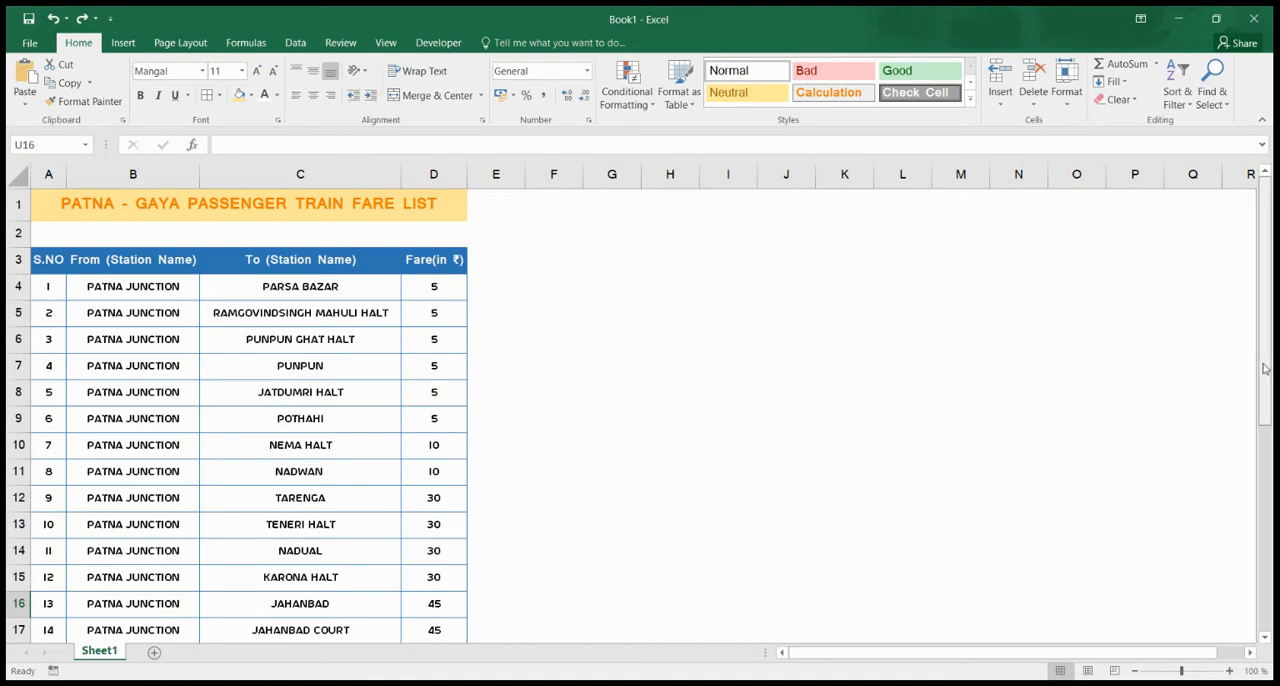
scroll("down", 3)
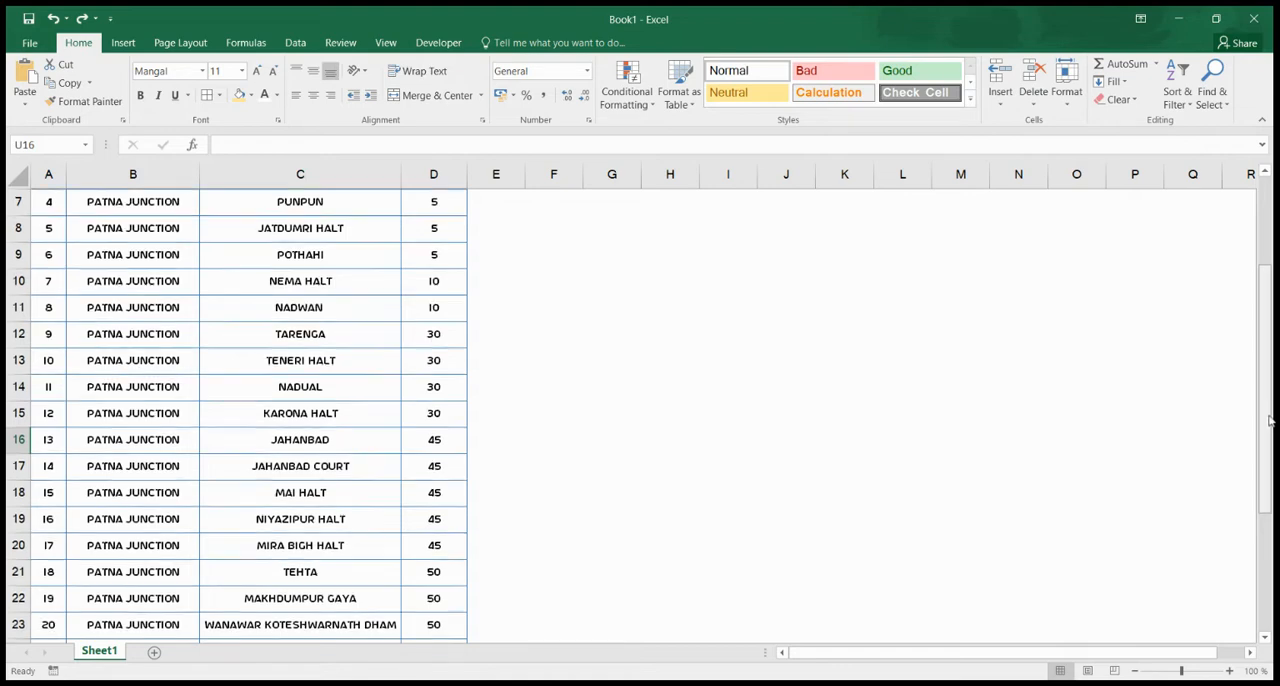
scroll("down", 3)
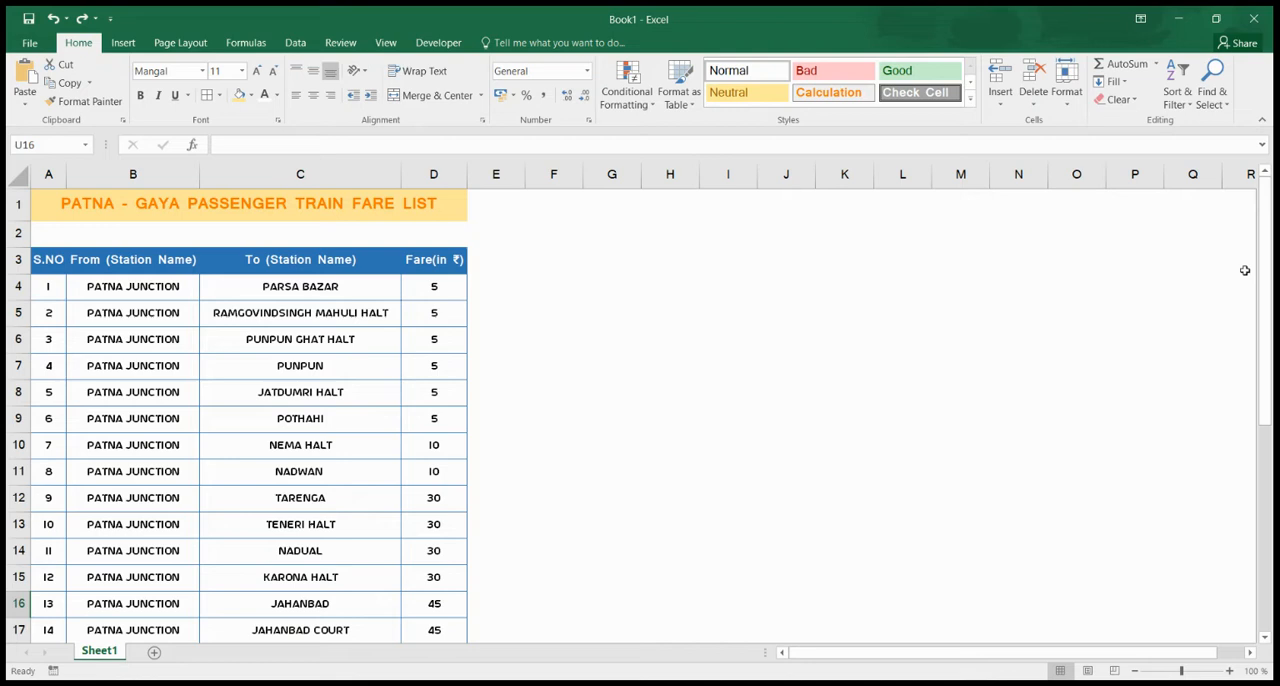
mouse_move(808, 456)
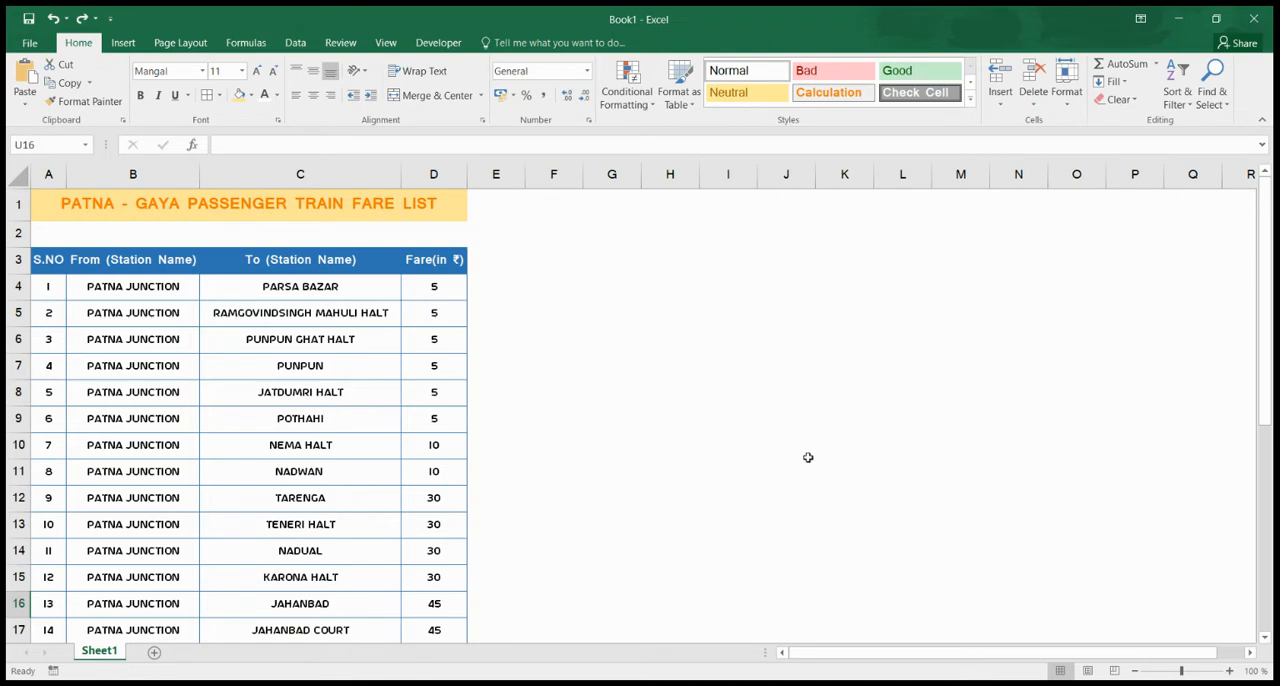
mouse_move(472, 332)
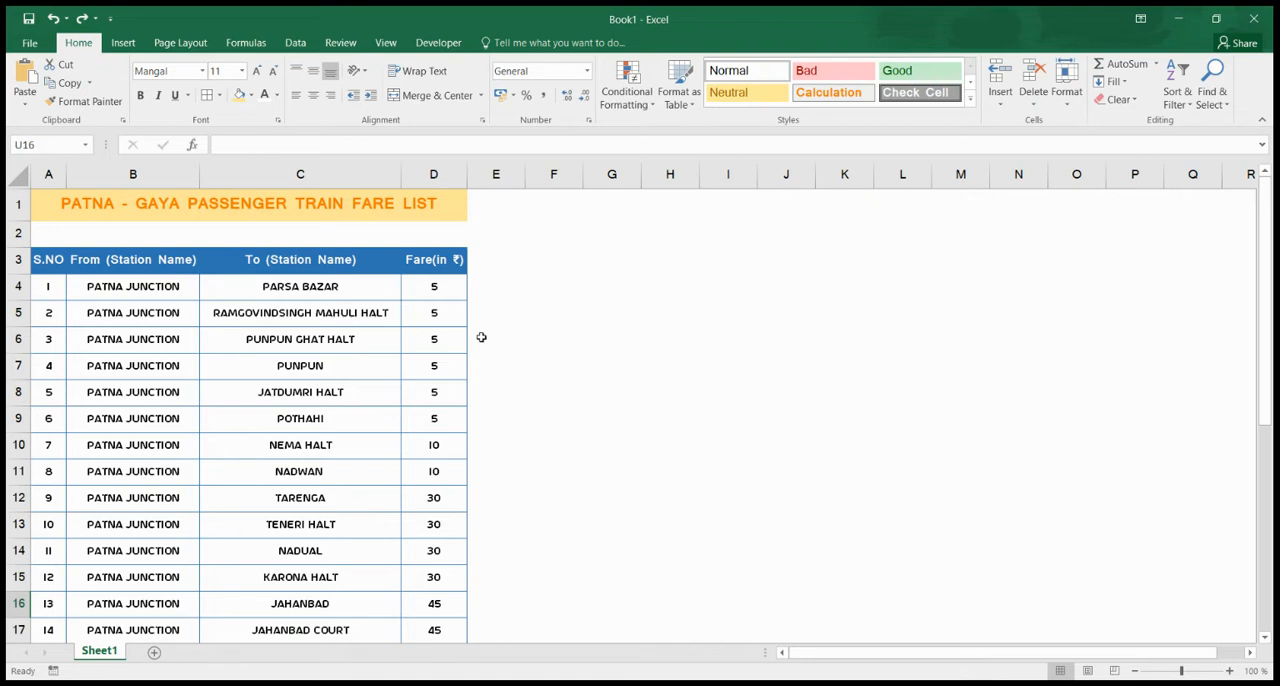
mouse_move(470, 332)
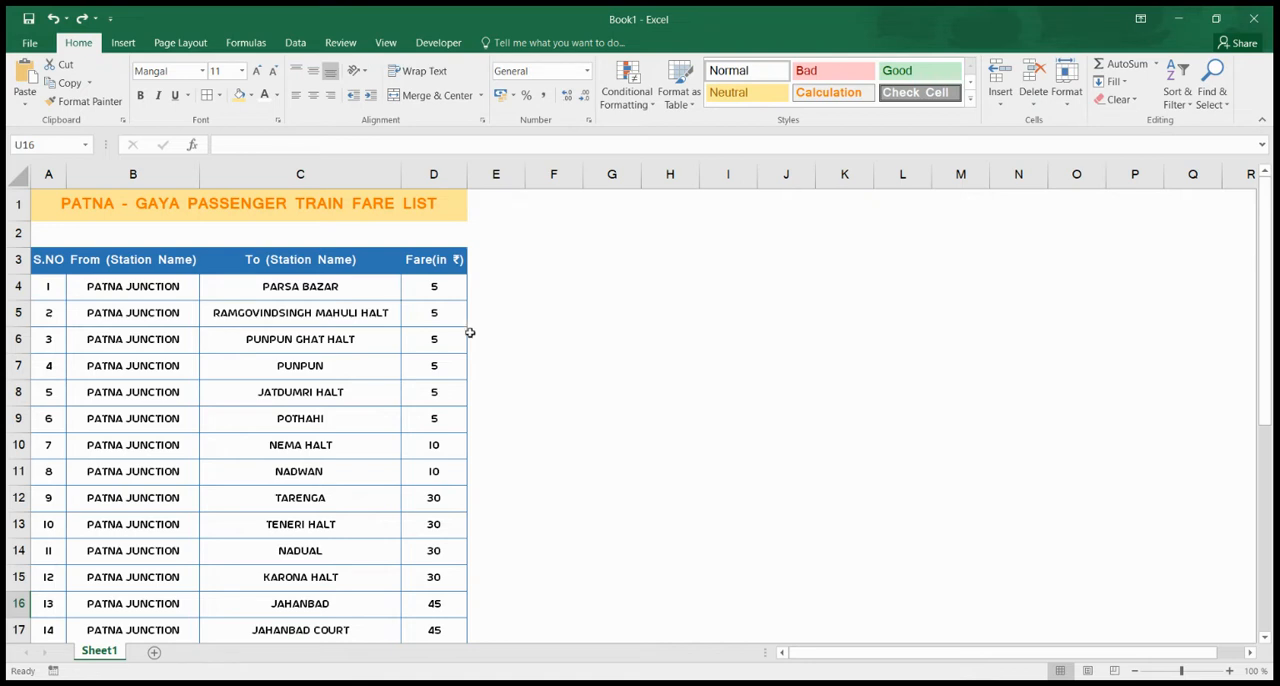
left_click(432, 288)
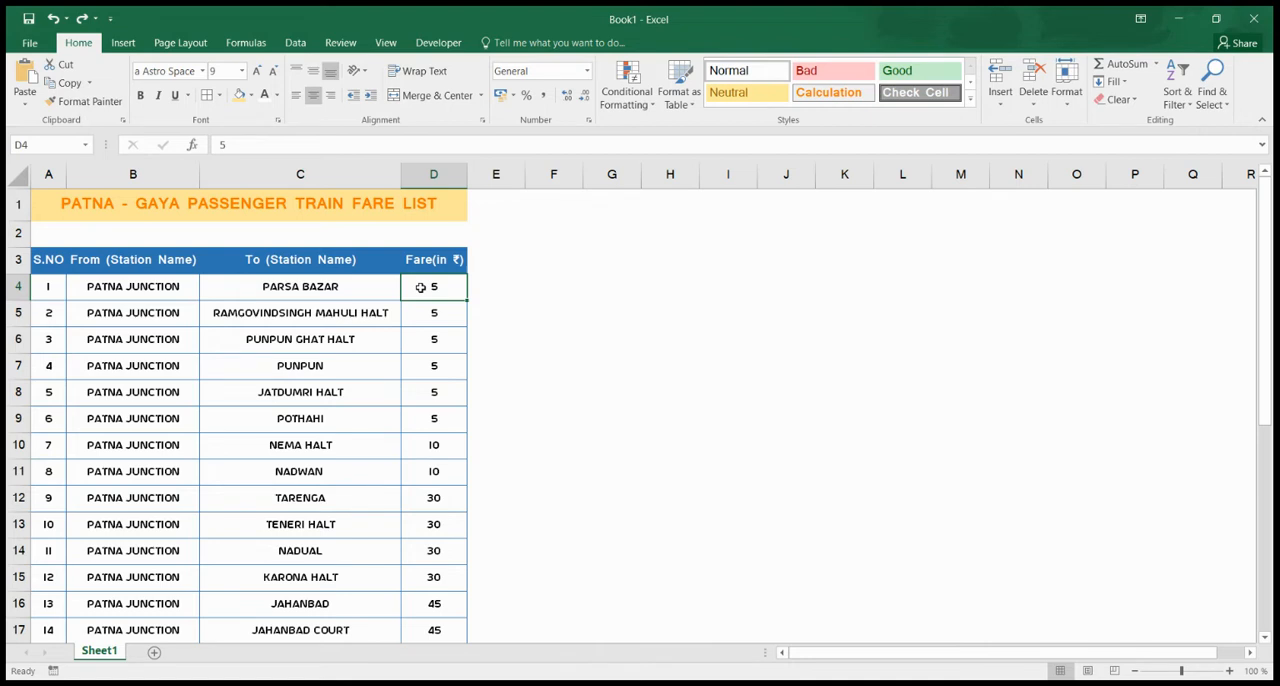
left_click(432, 312)
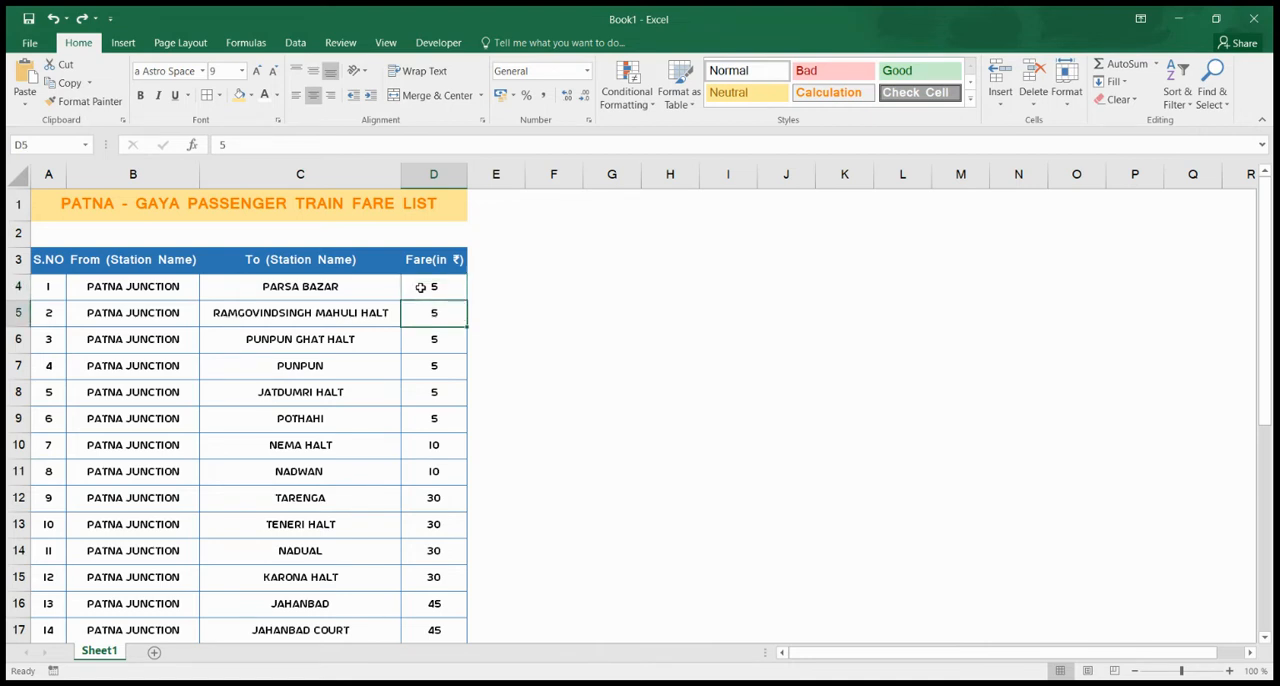
left_click(432, 340)
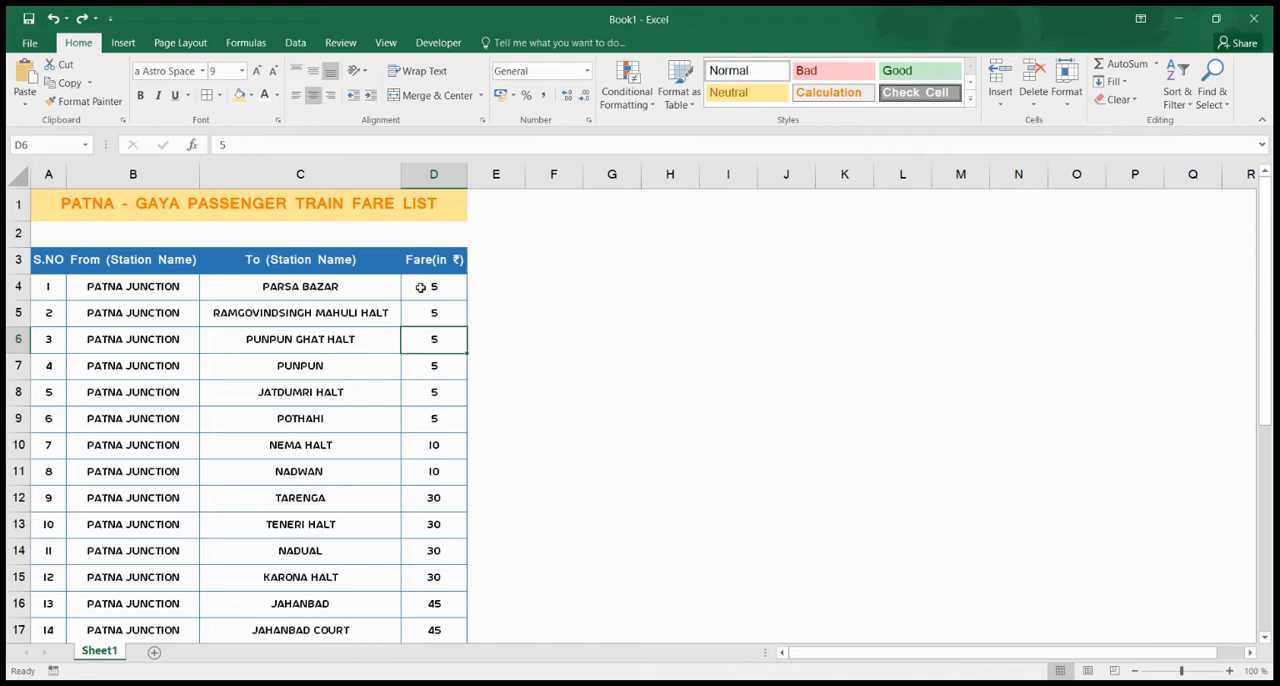
left_click(432, 472)
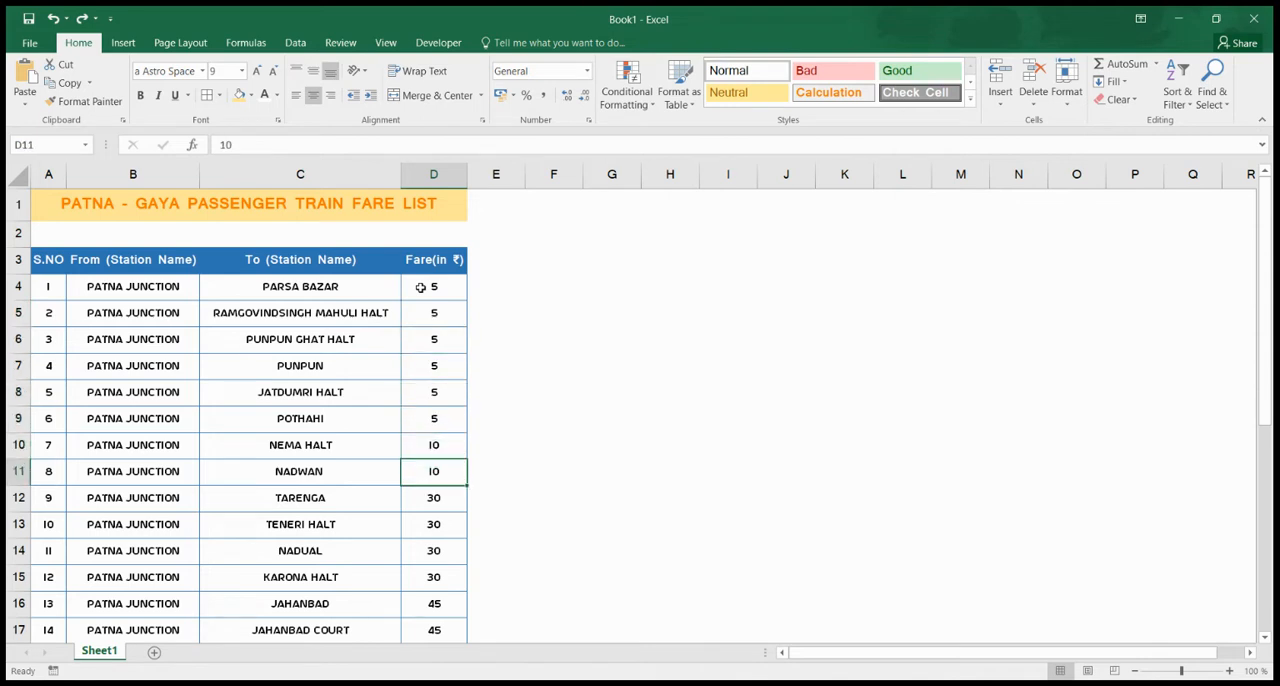
left_click(432, 498)
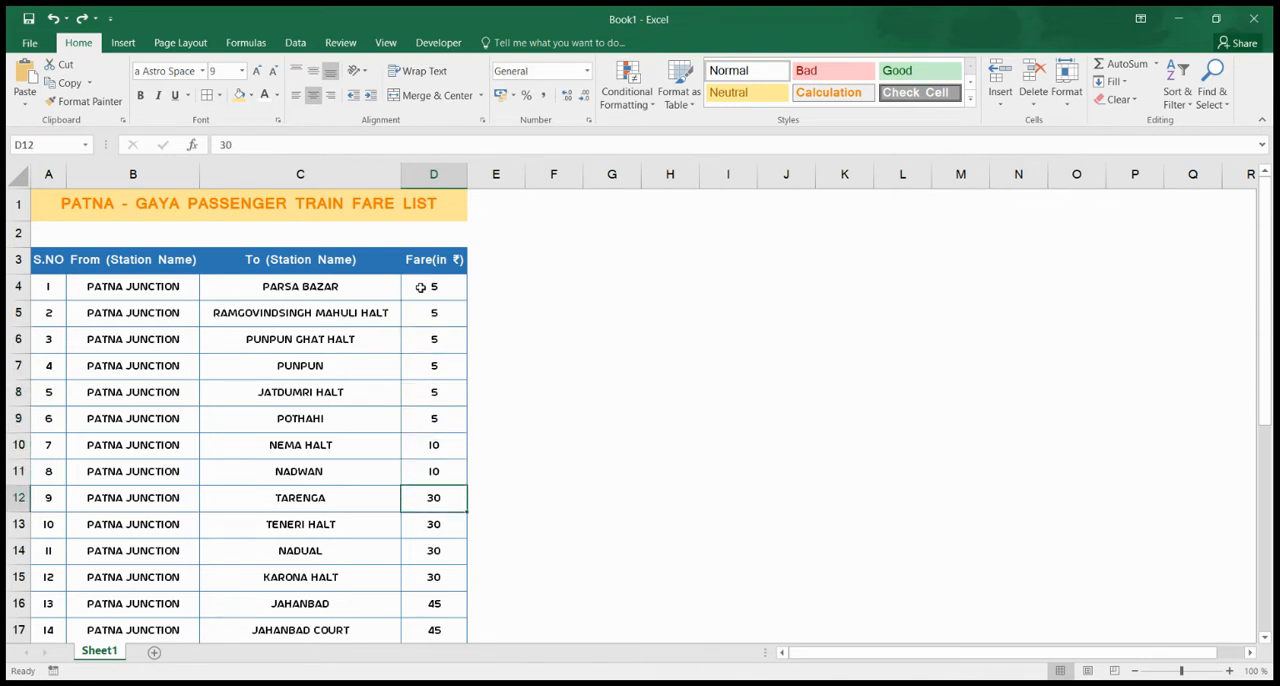
left_click(432, 604)
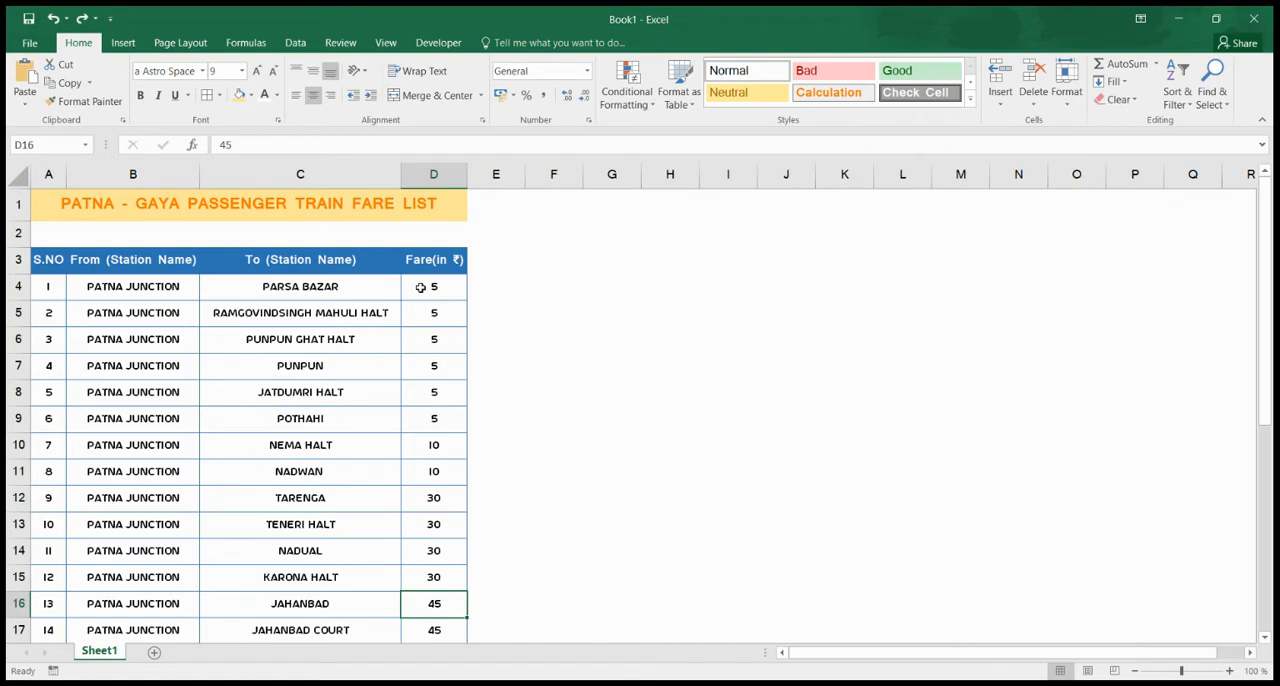
left_click(432, 550)
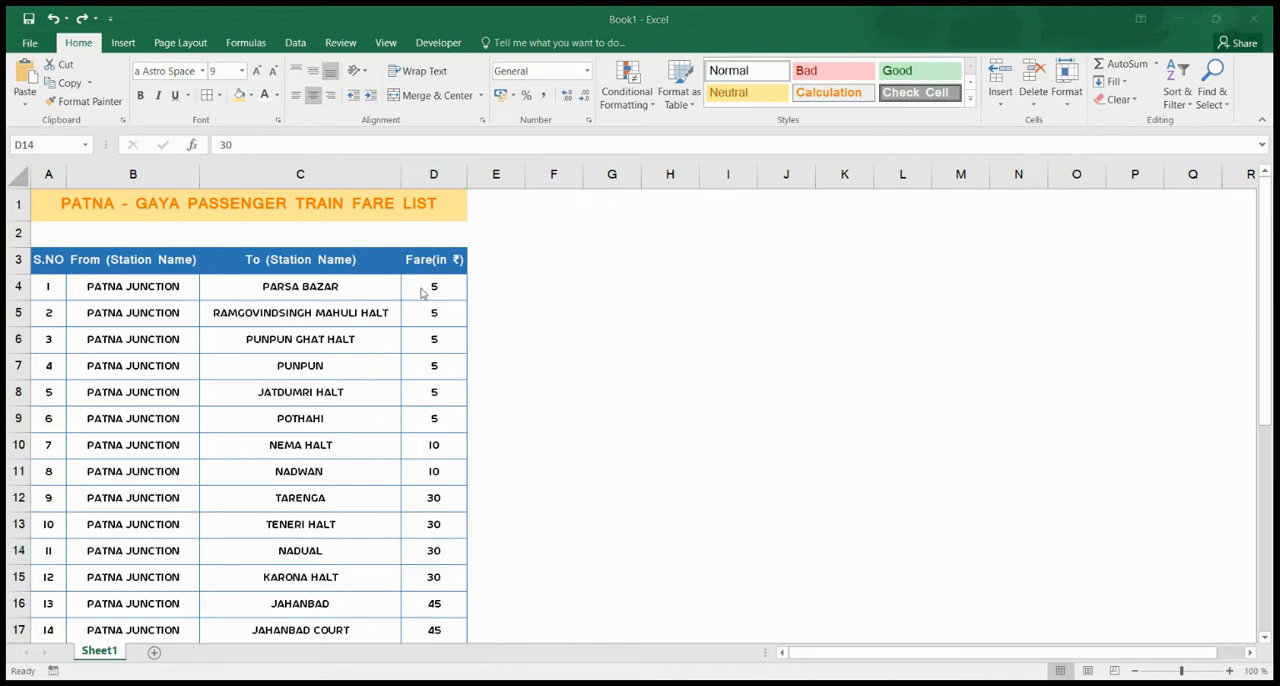
left_click(432, 552)
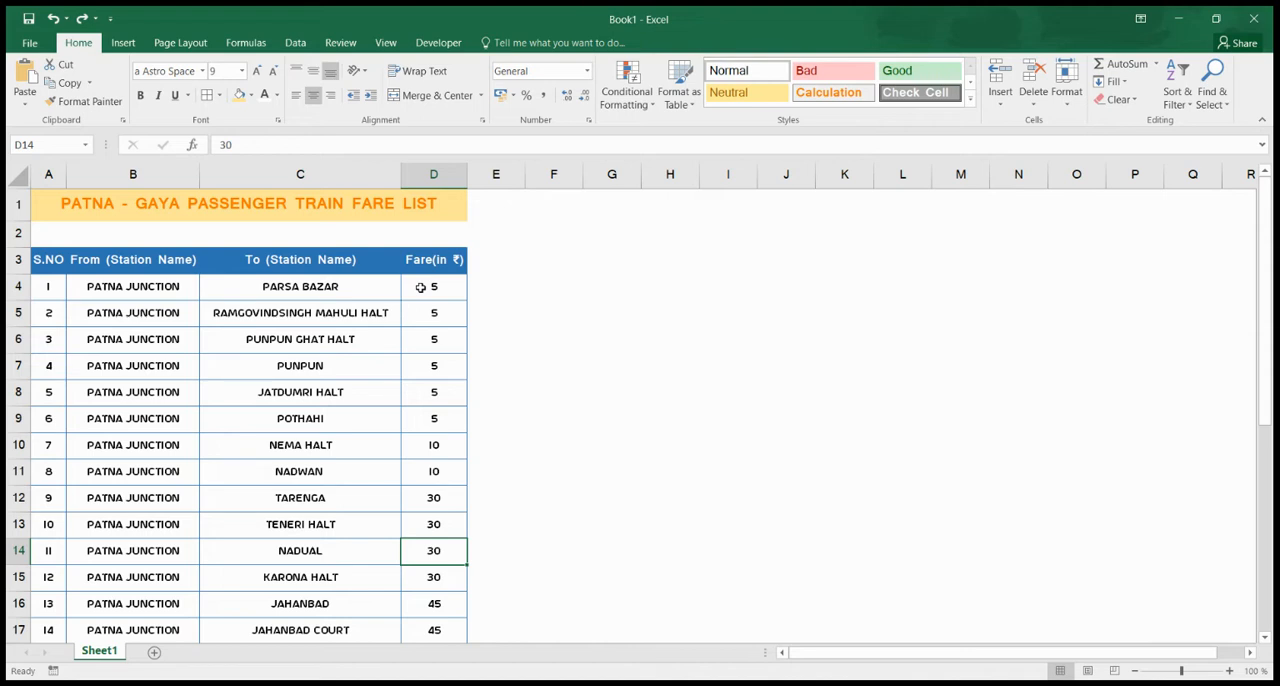
mouse_move(646, 226)
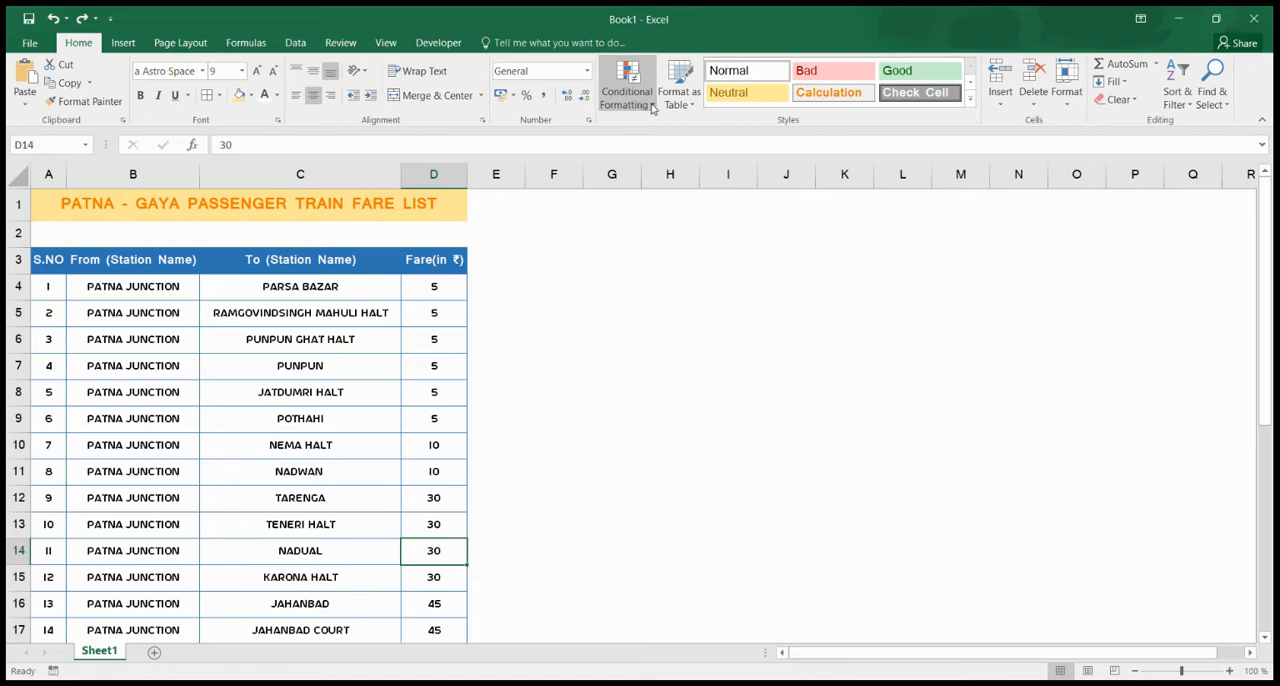
mouse_move(656, 144)
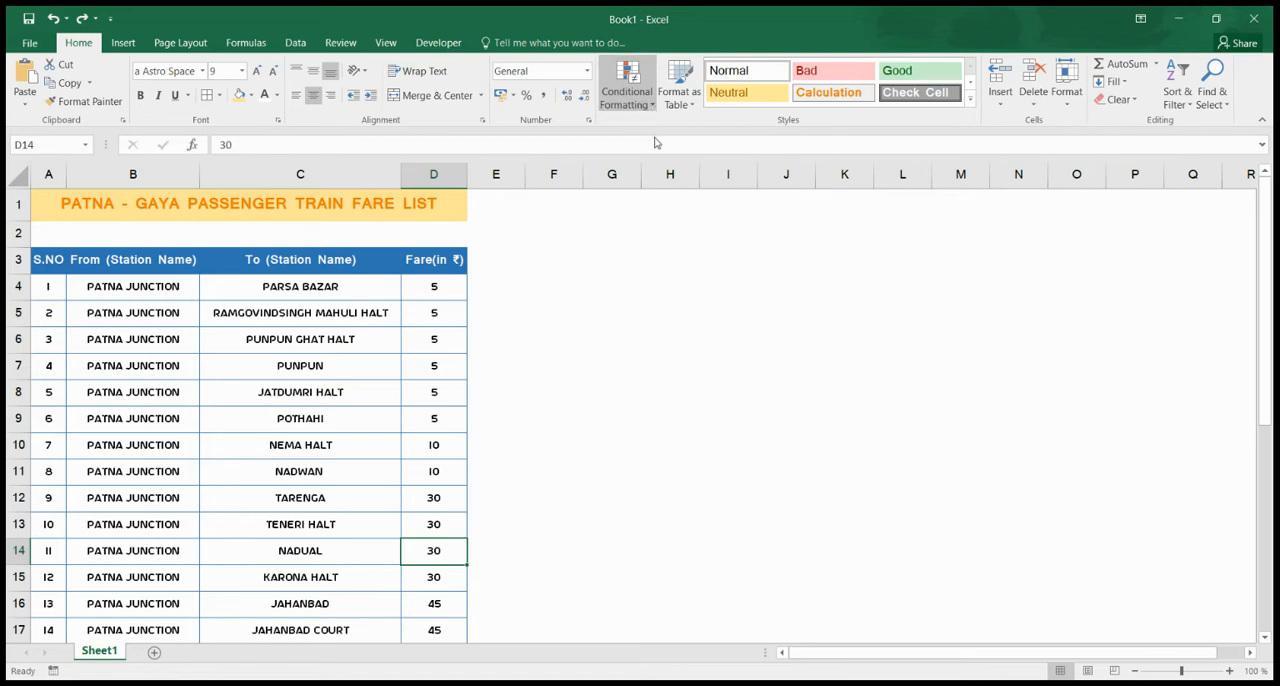
mouse_move(636, 314)
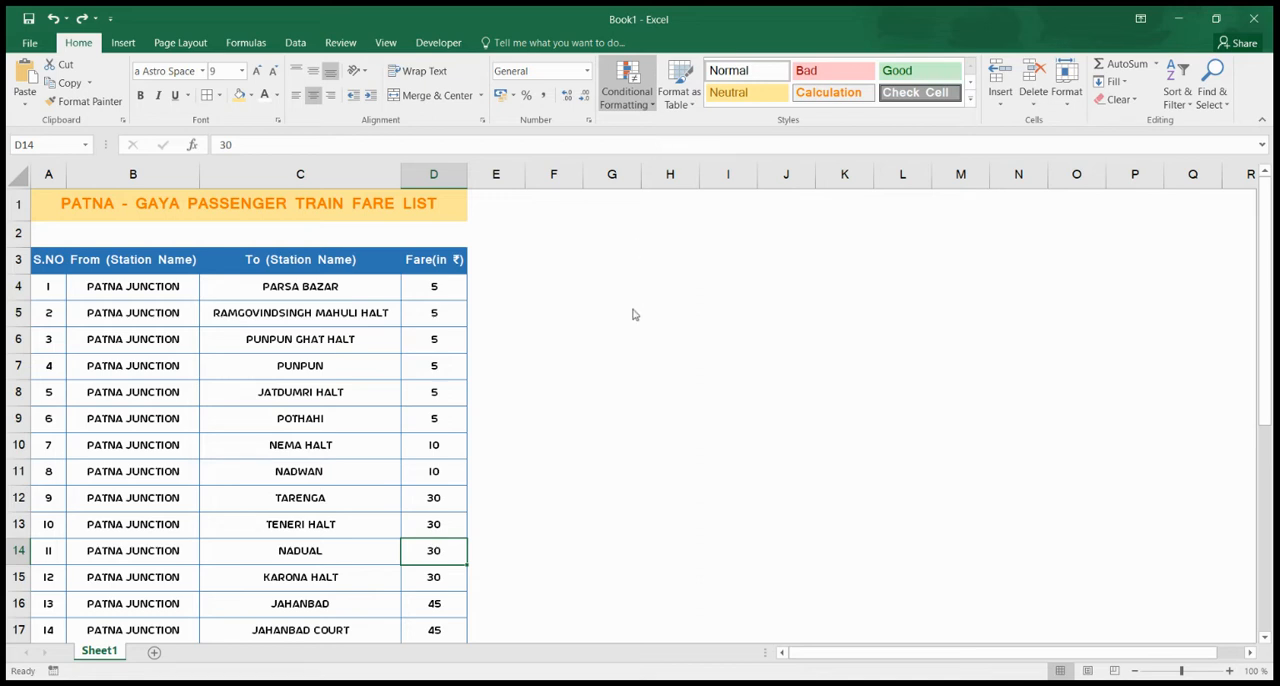
mouse_move(640, 312)
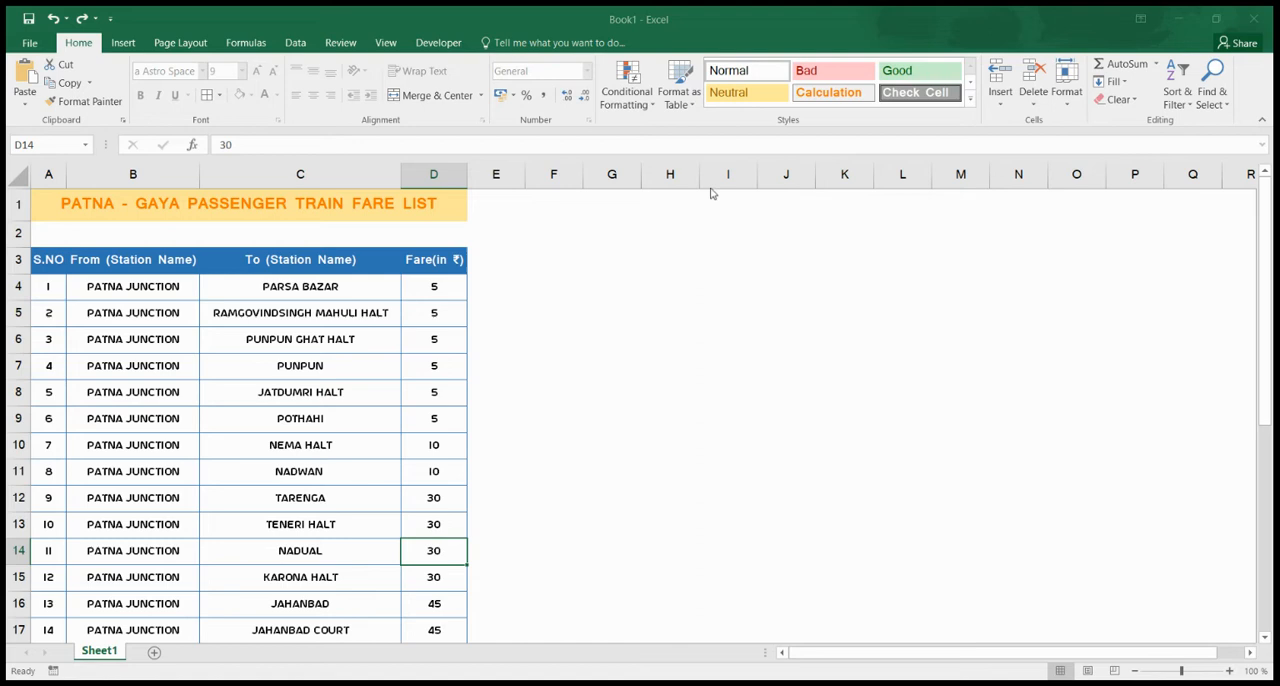
mouse_move(680, 186)
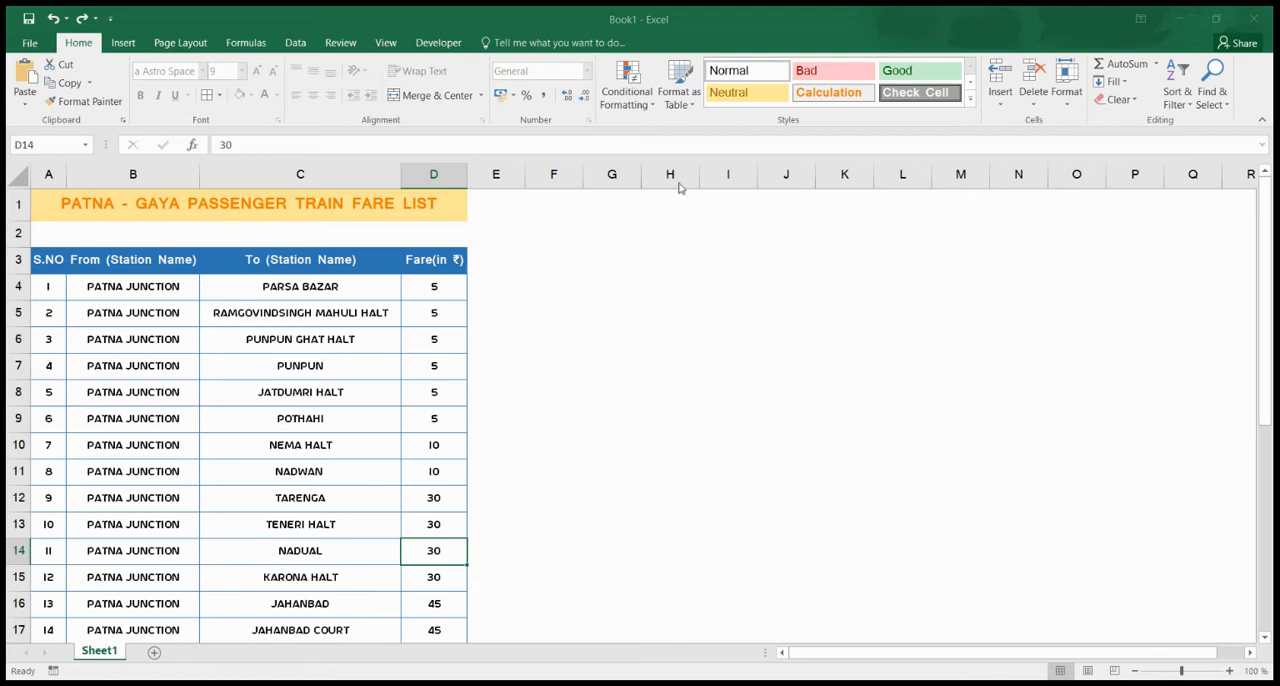
mouse_move(776, 196)
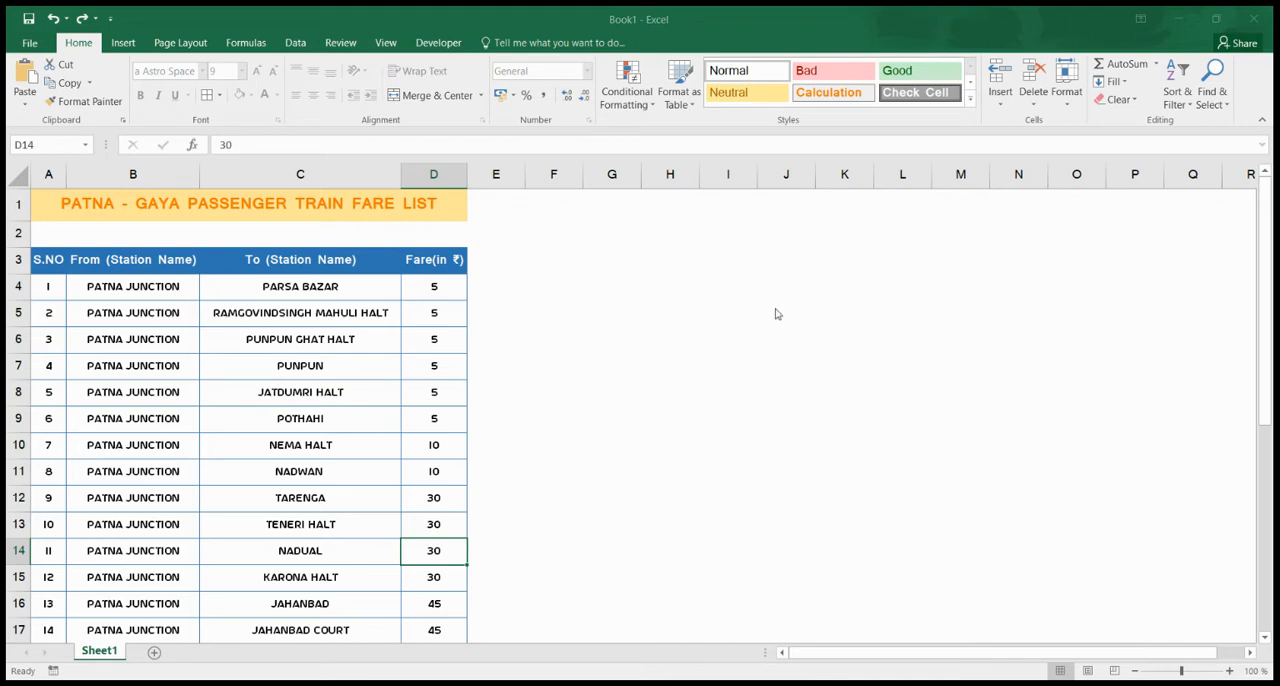
mouse_move(658, 330)
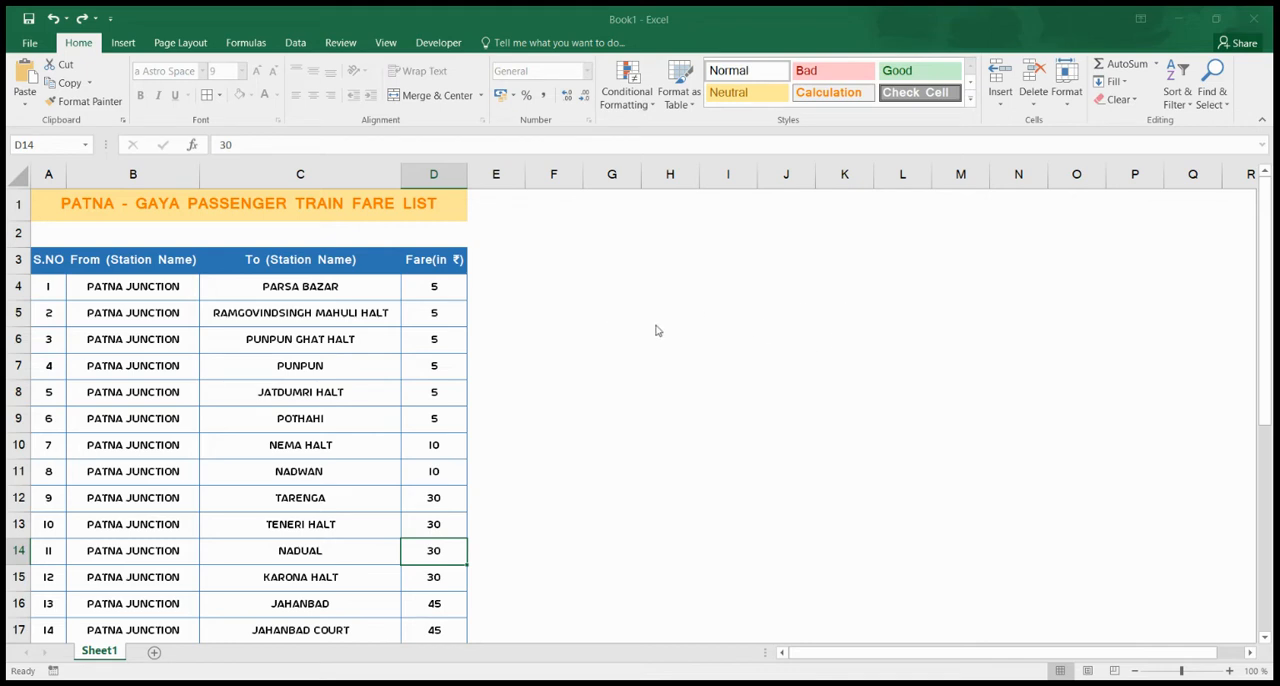
mouse_move(984, 320)
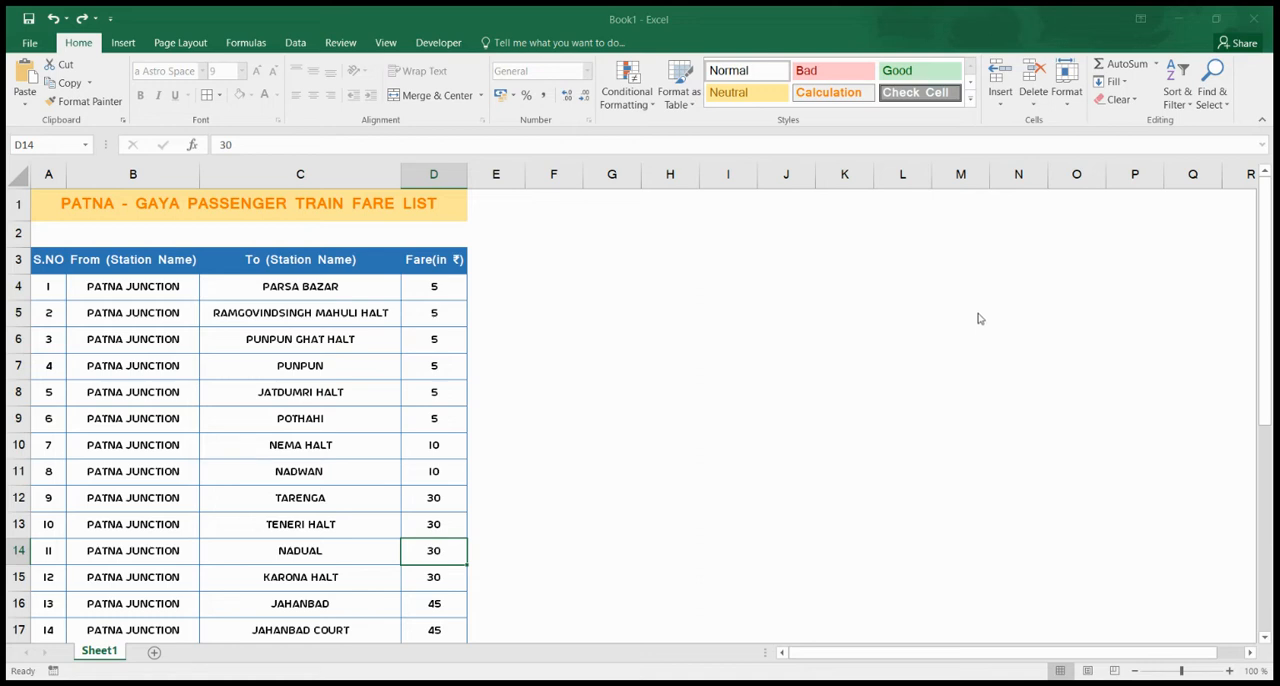
mouse_move(900, 304)
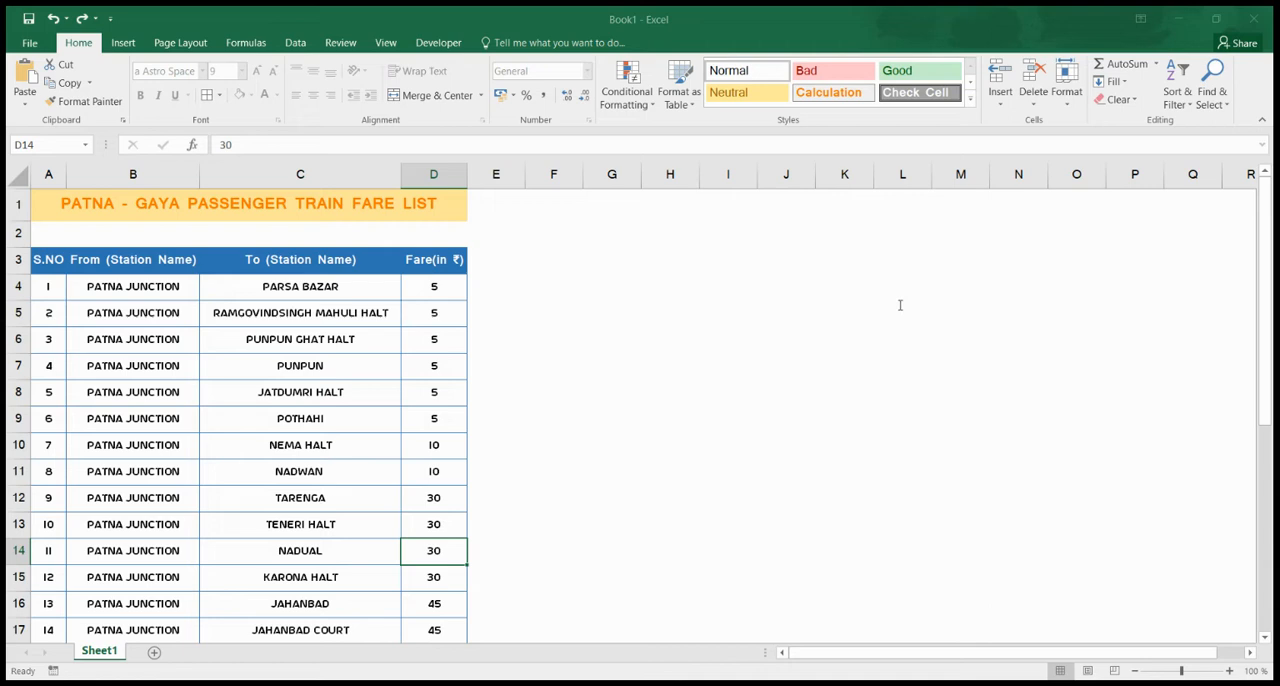
mouse_move(1014, 308)
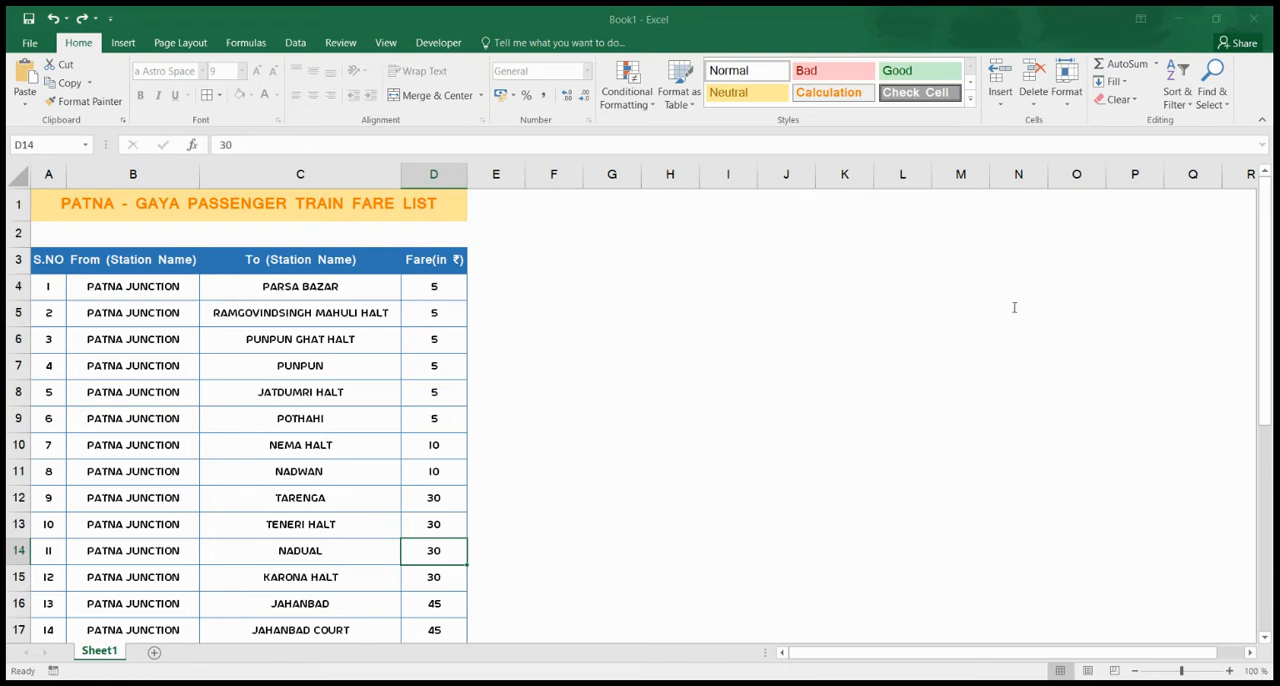
mouse_move(856, 356)
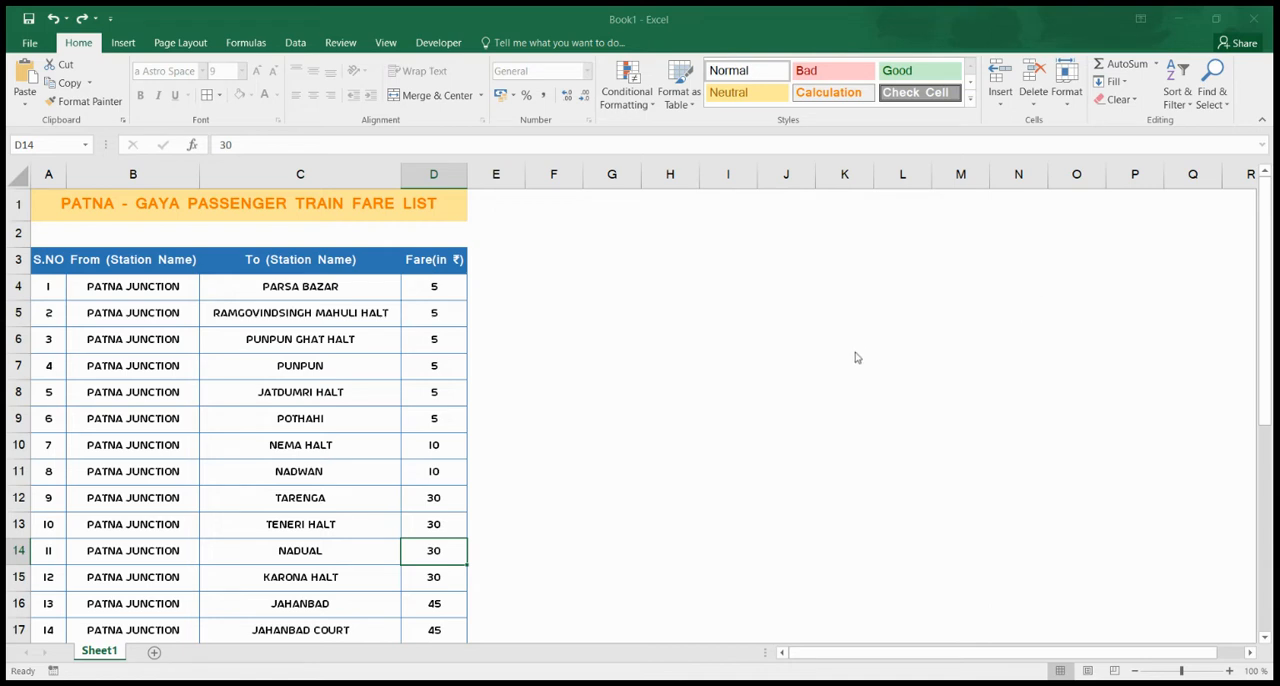
mouse_move(664, 308)
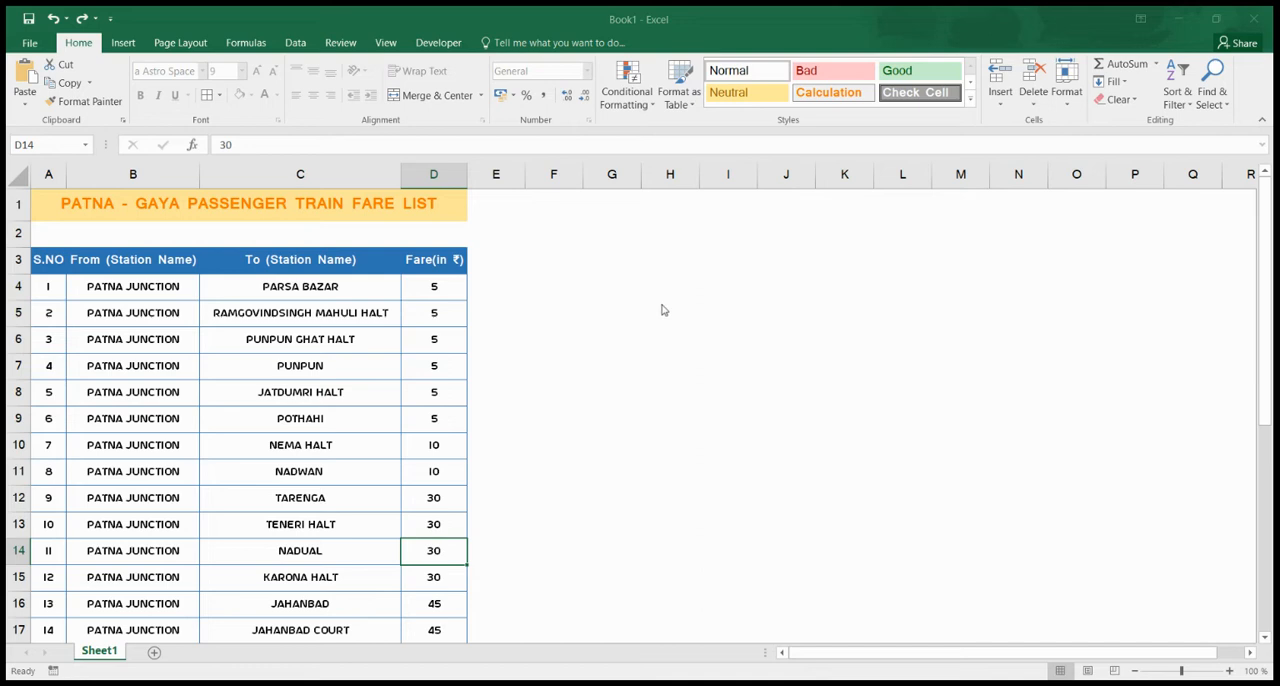
mouse_move(840, 308)
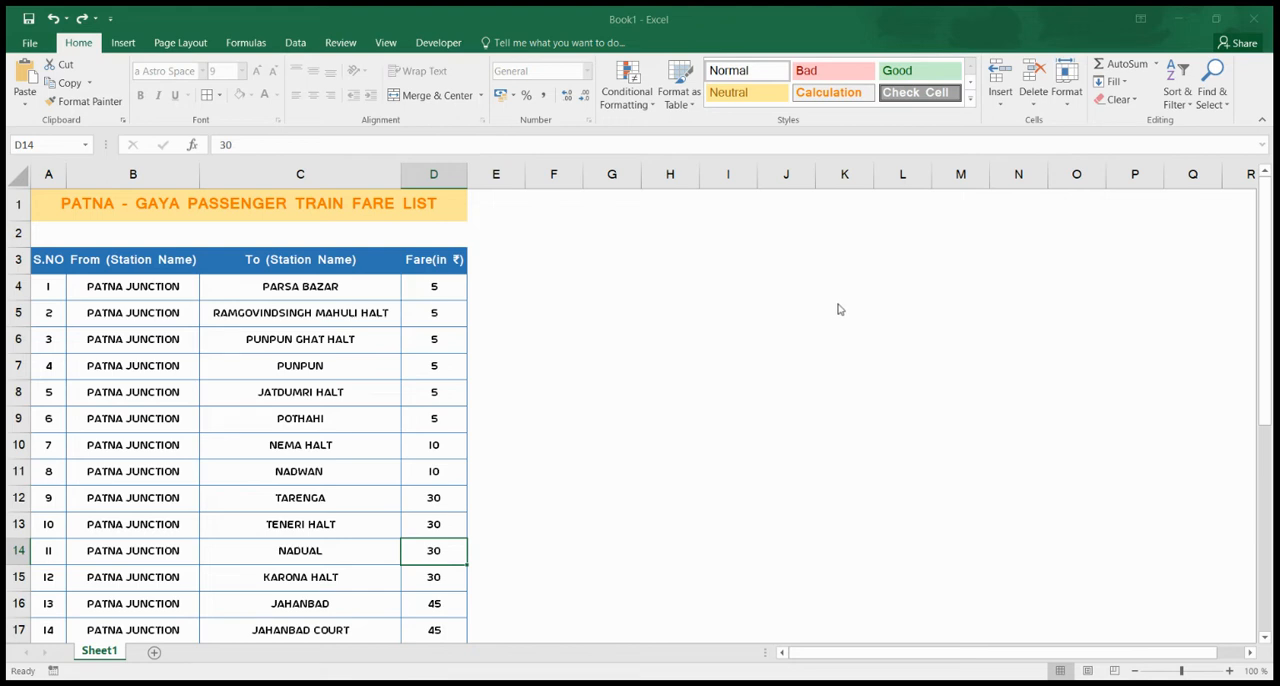
mouse_move(760, 308)
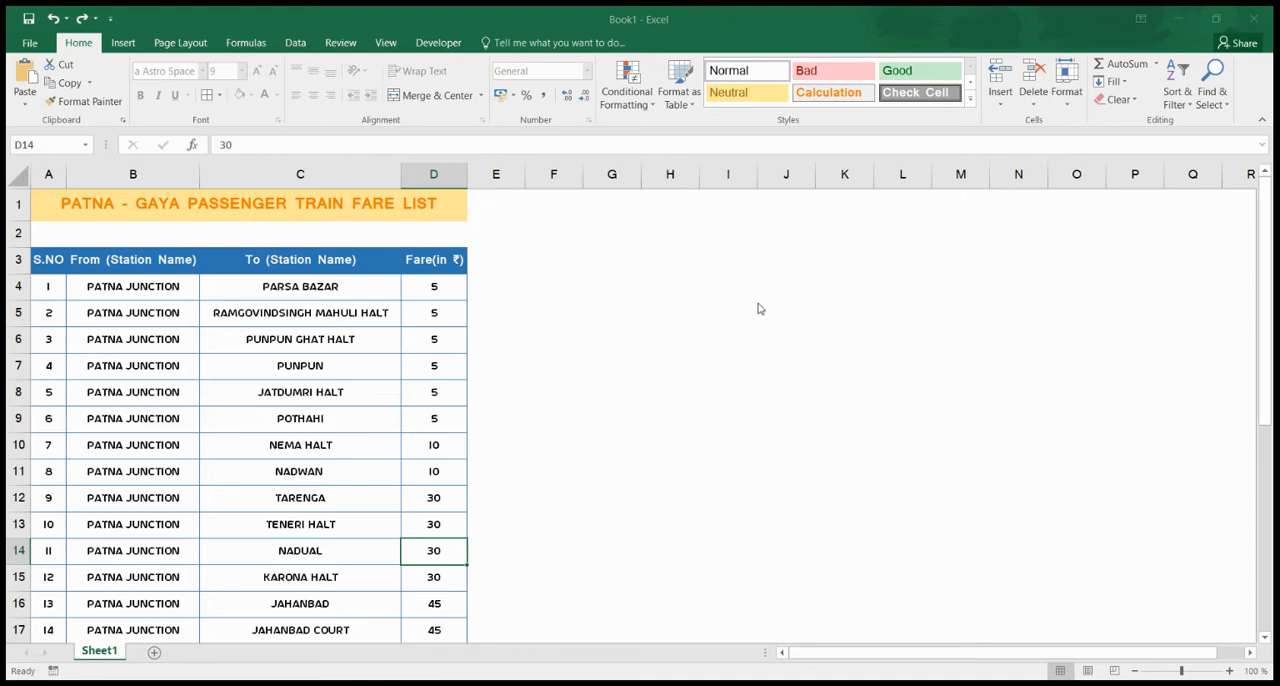
mouse_move(900, 304)
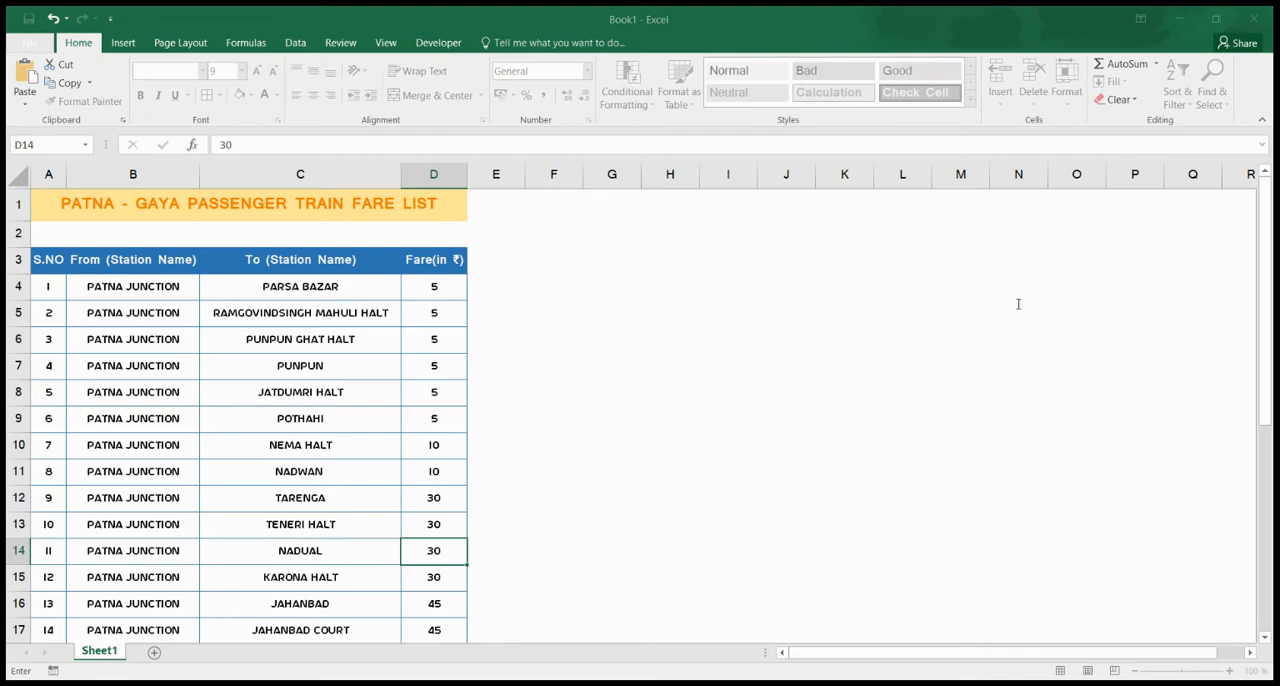
mouse_move(1030, 368)
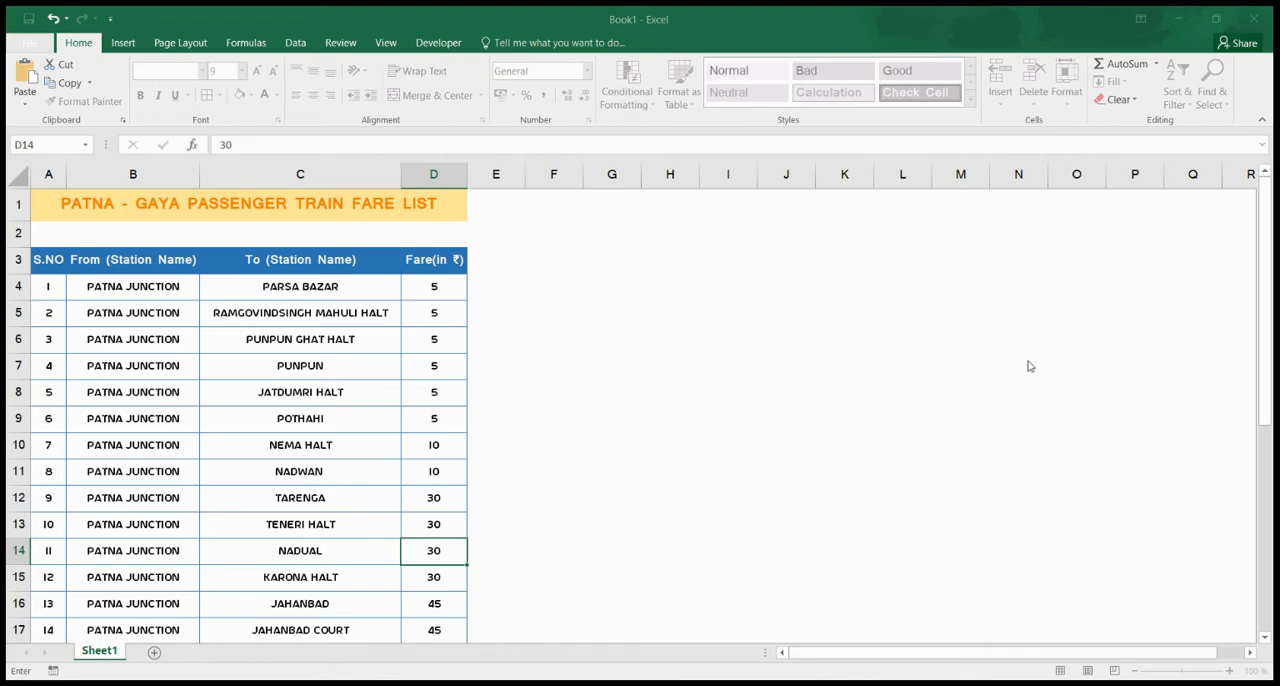
mouse_move(1004, 364)
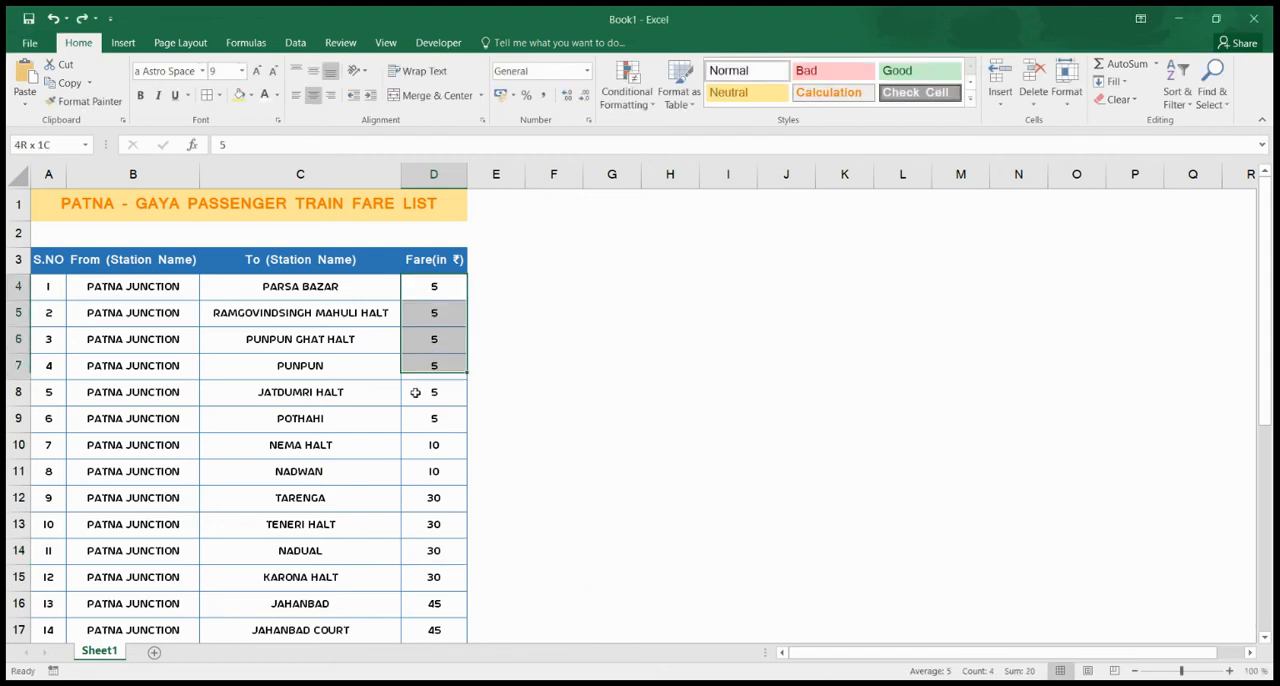
scroll("down", 3)
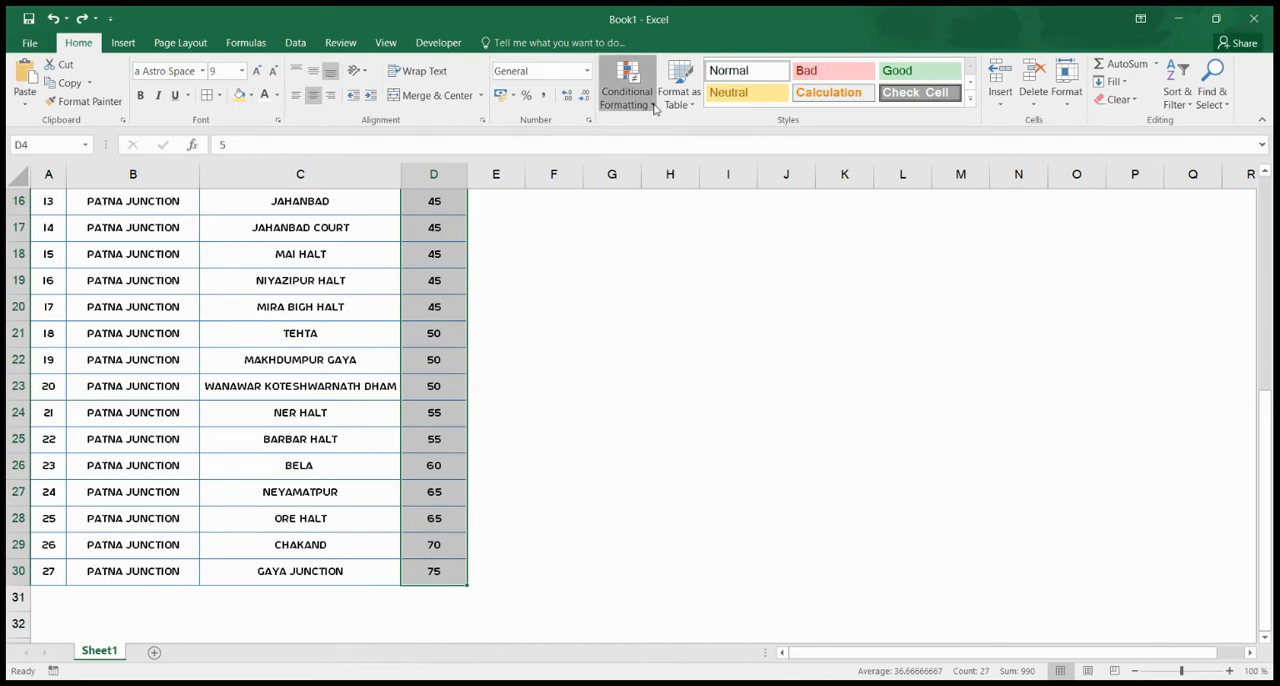
mouse_move(648, 290)
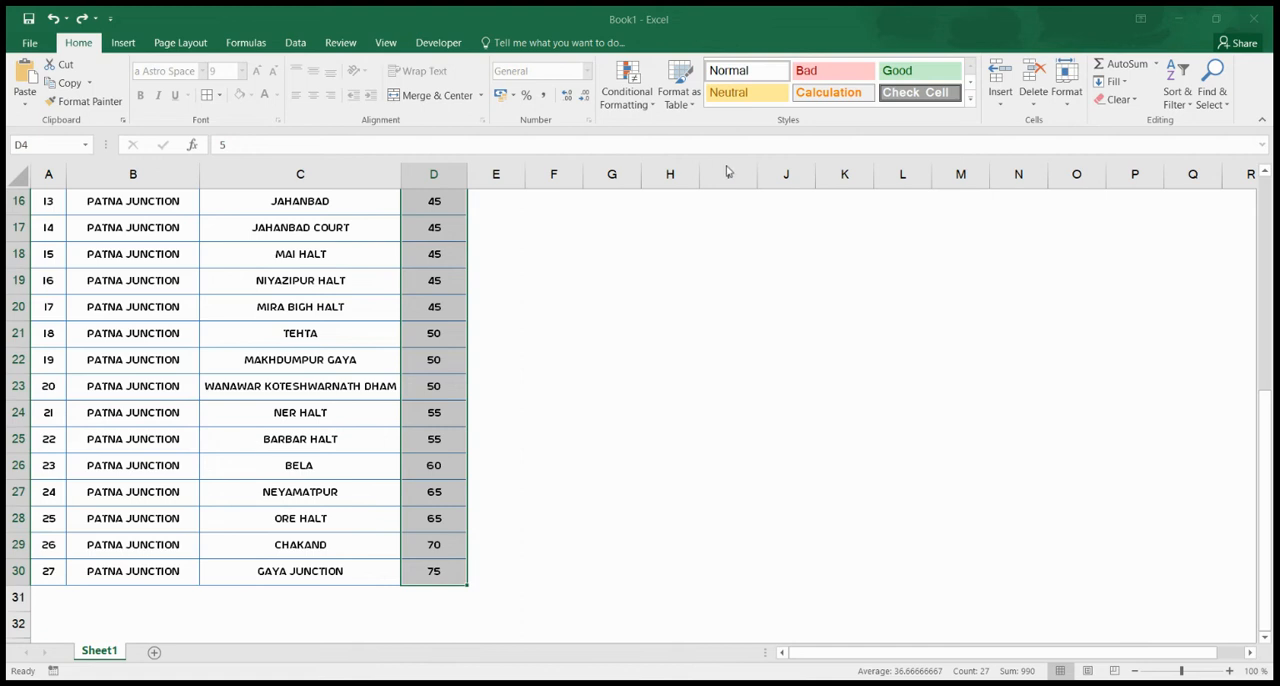
mouse_move(728, 302)
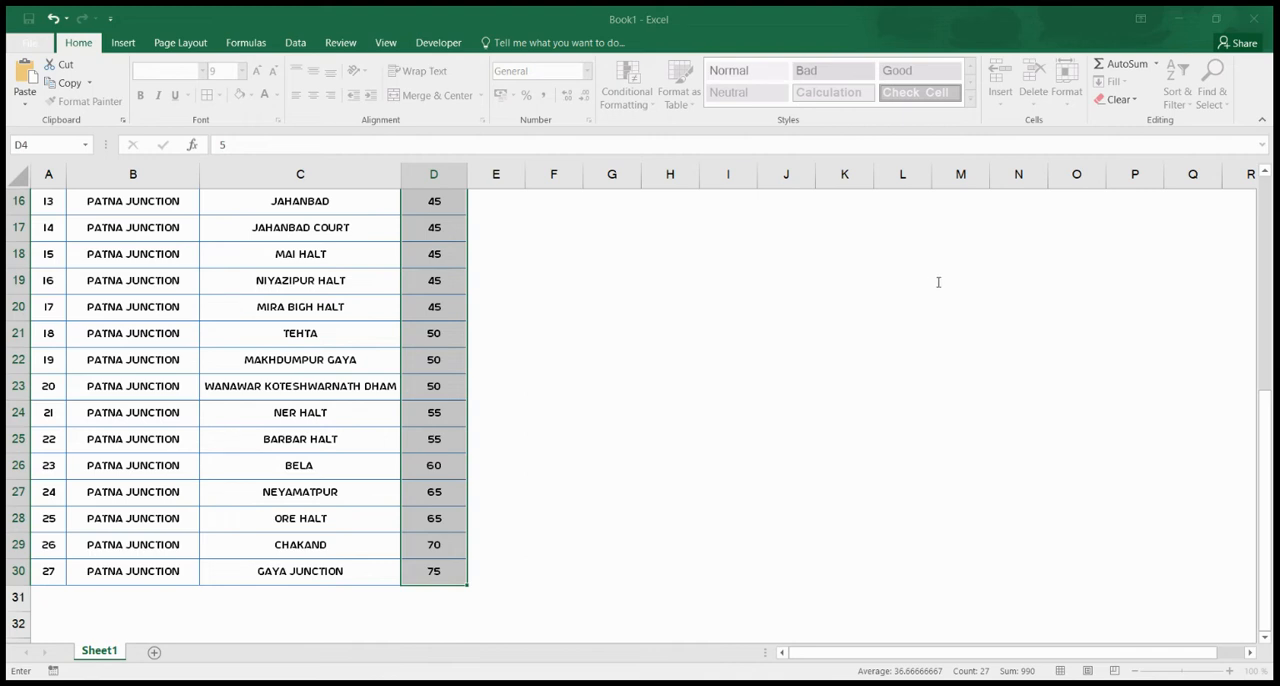
mouse_move(1060, 284)
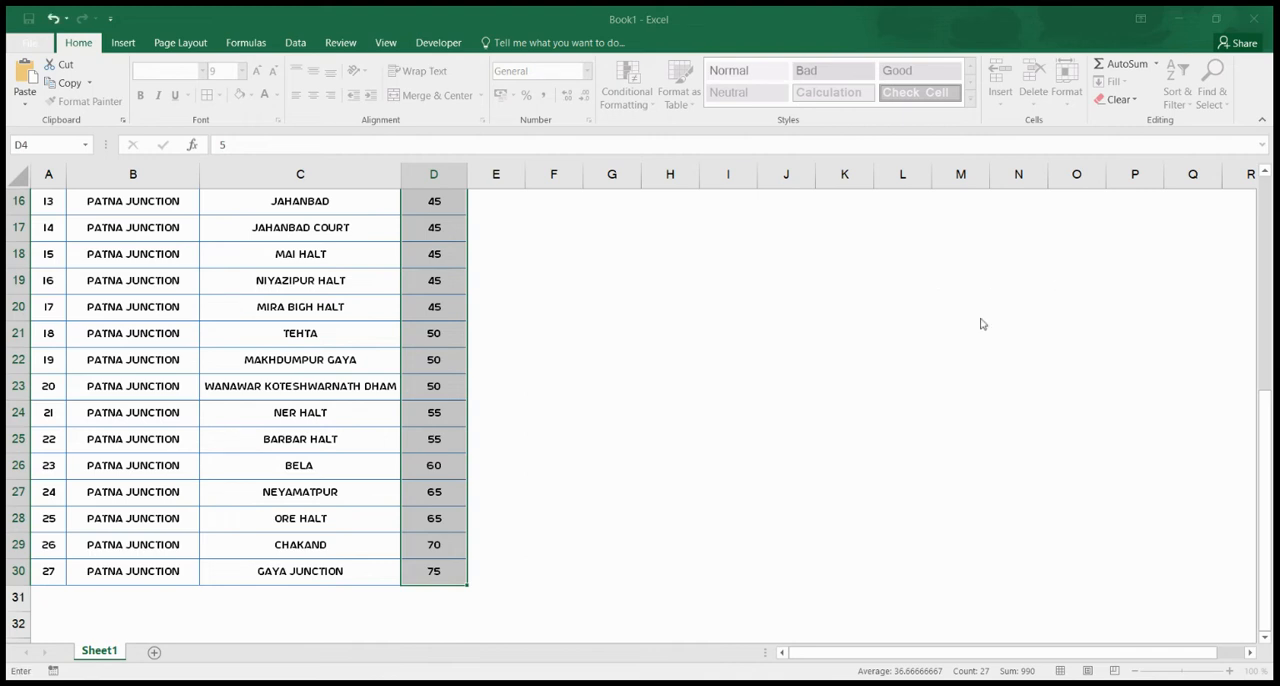
mouse_move(980, 320)
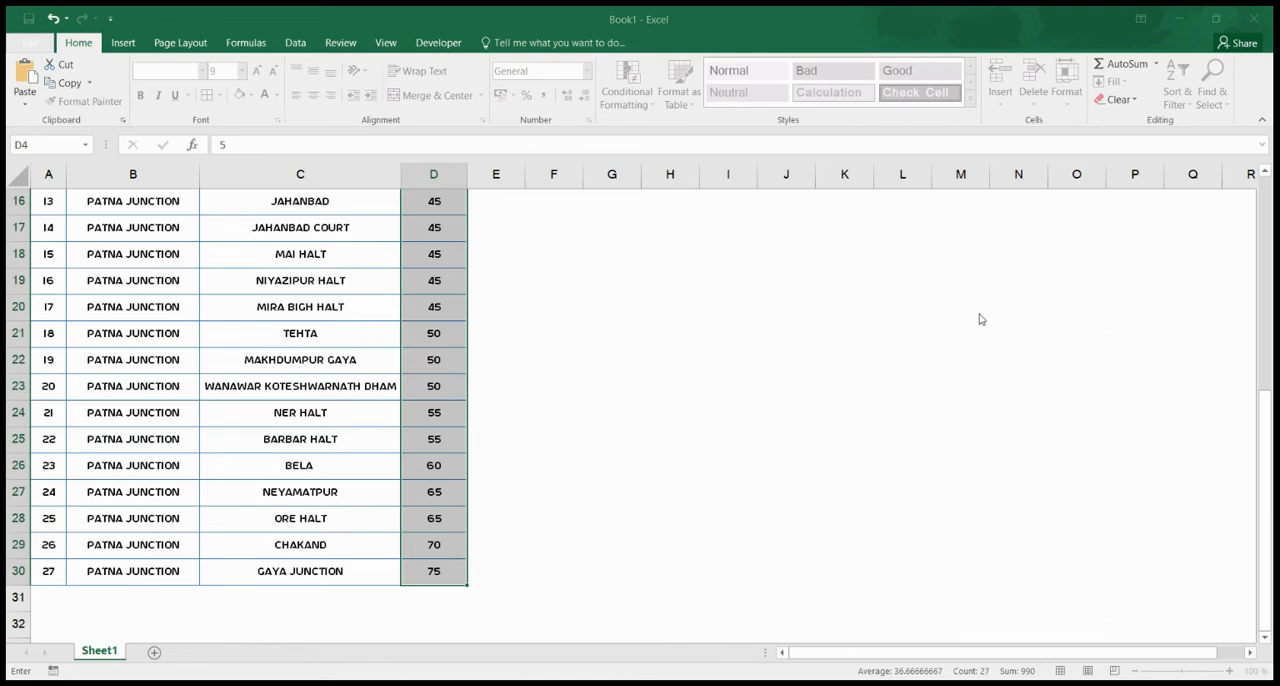
mouse_move(932, 348)
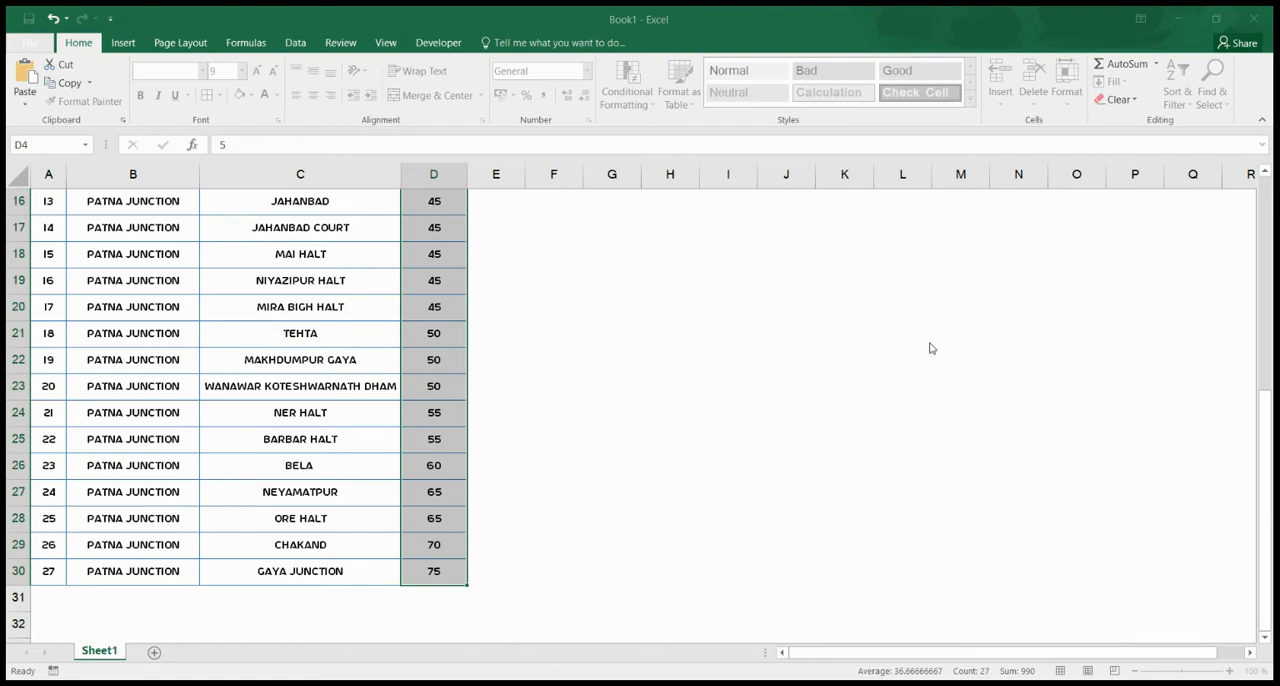
mouse_move(954, 204)
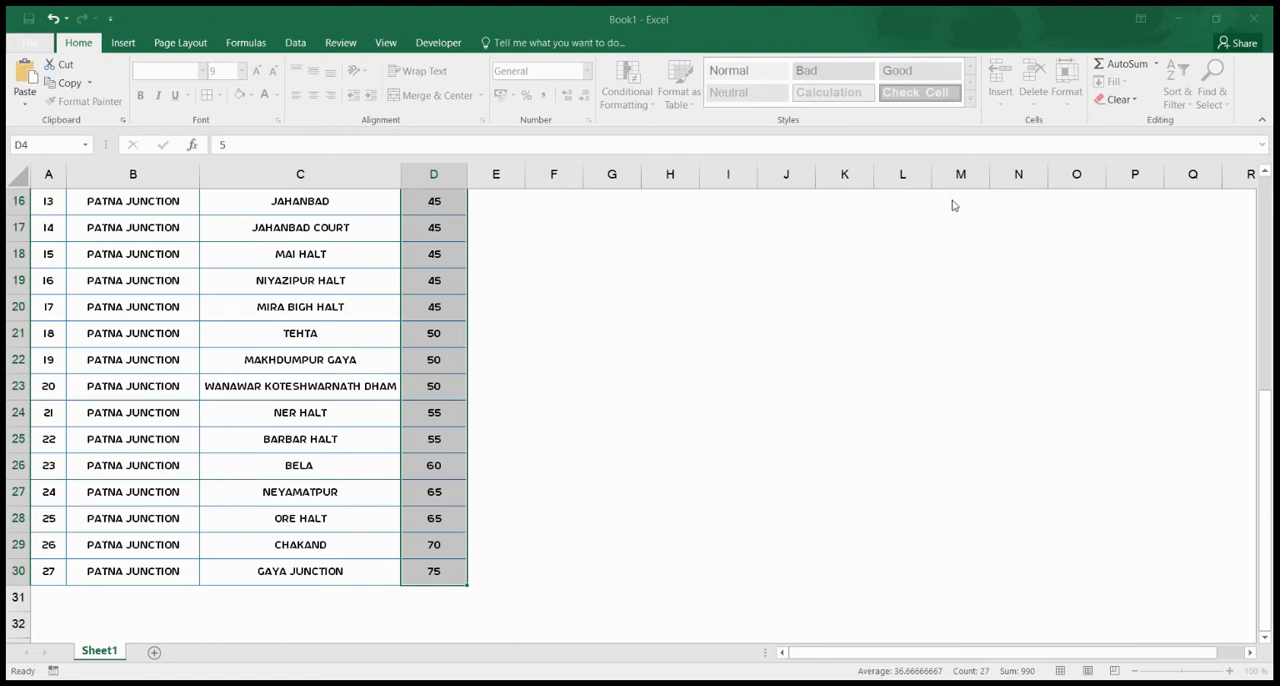
mouse_move(922, 234)
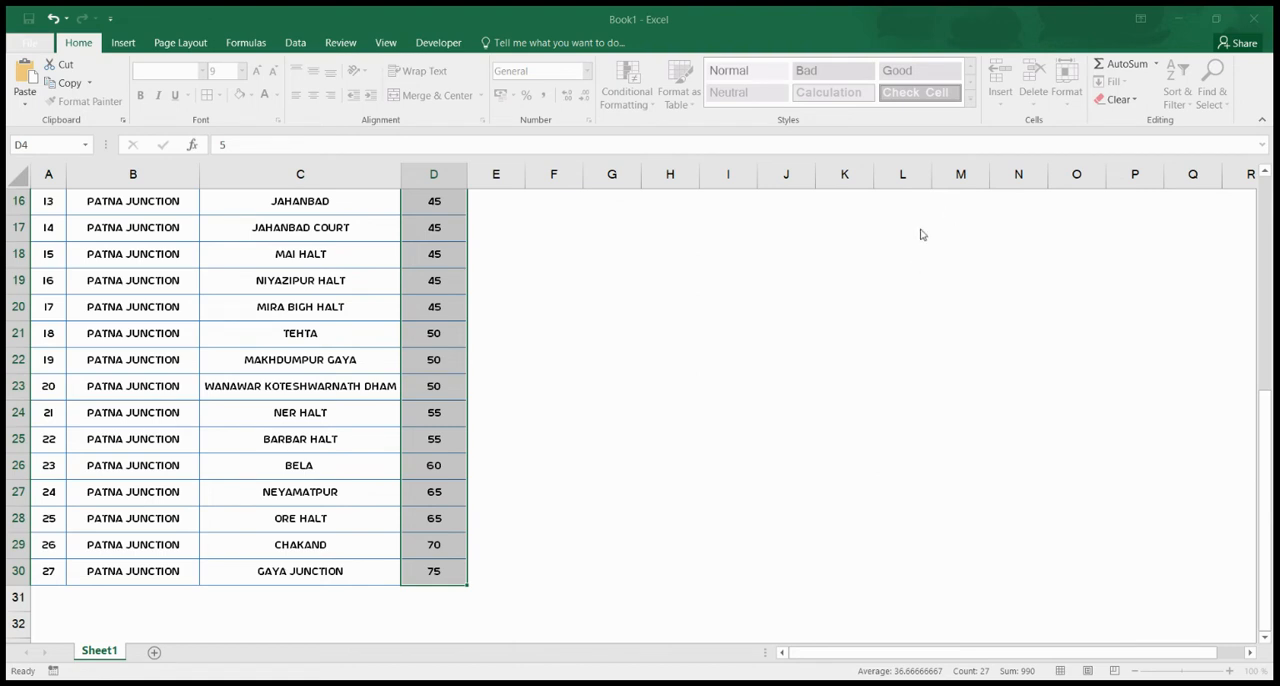
mouse_move(858, 252)
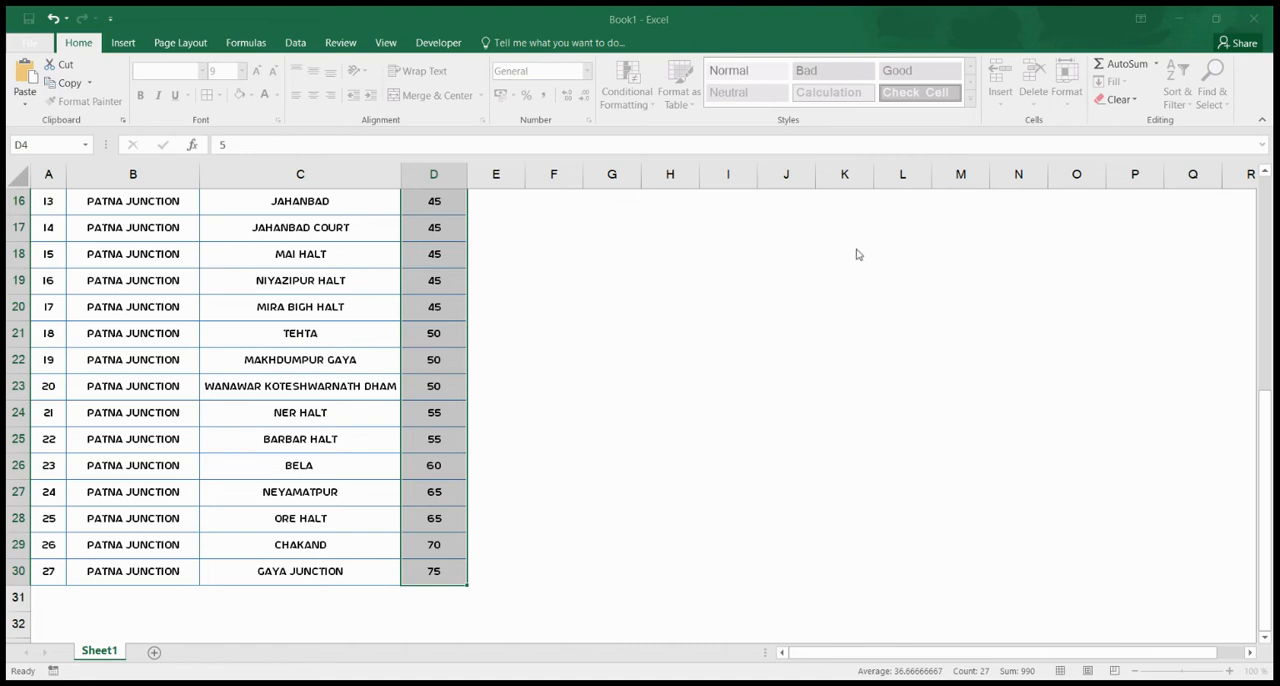
mouse_move(860, 260)
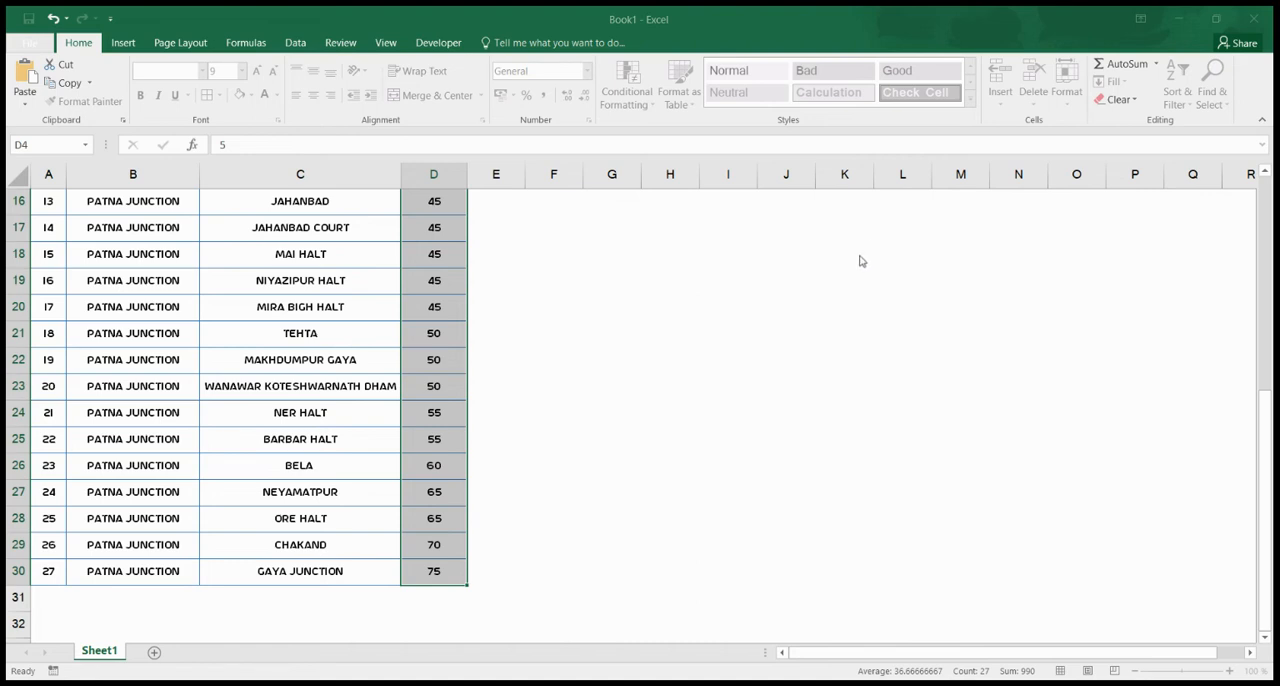
mouse_move(840, 48)
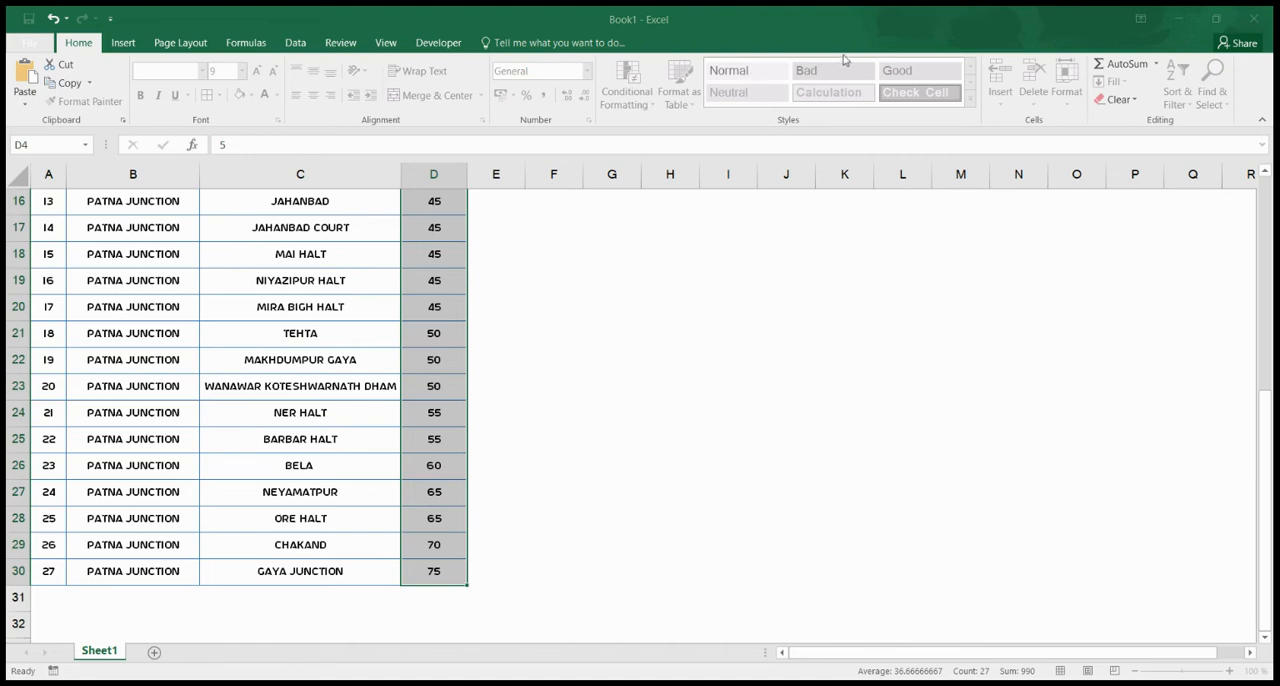
mouse_move(708, 220)
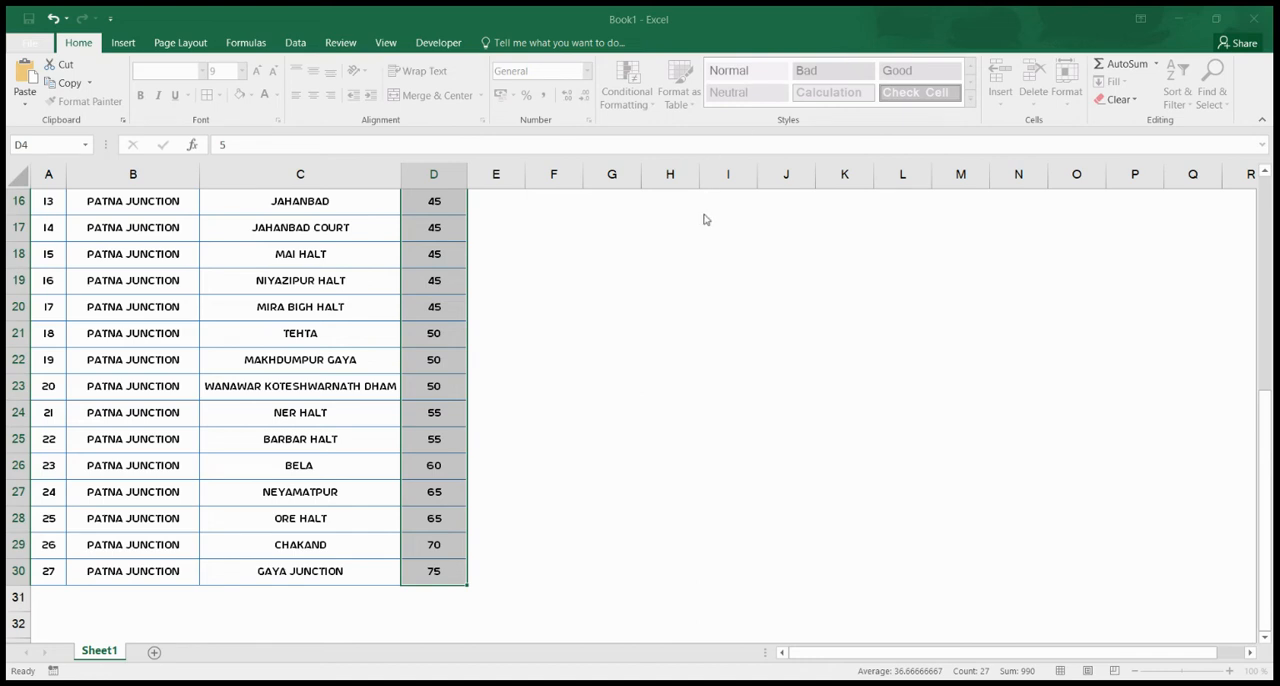
mouse_move(696, 218)
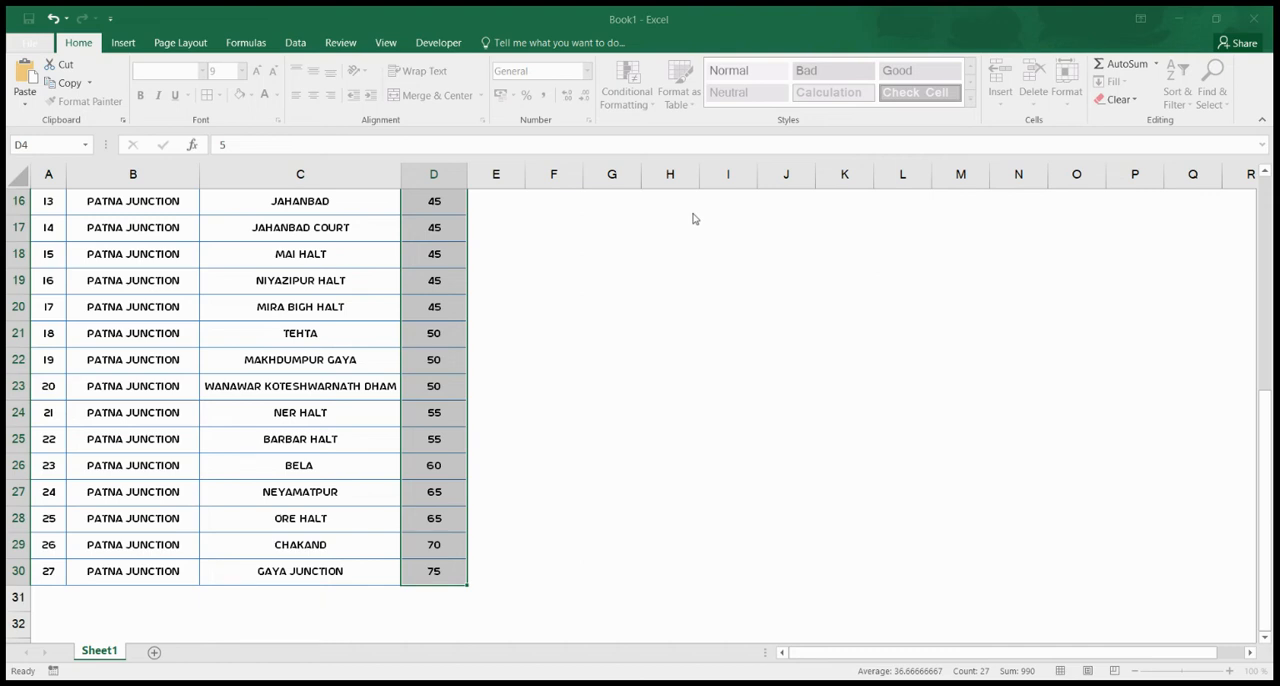
mouse_move(964, 436)
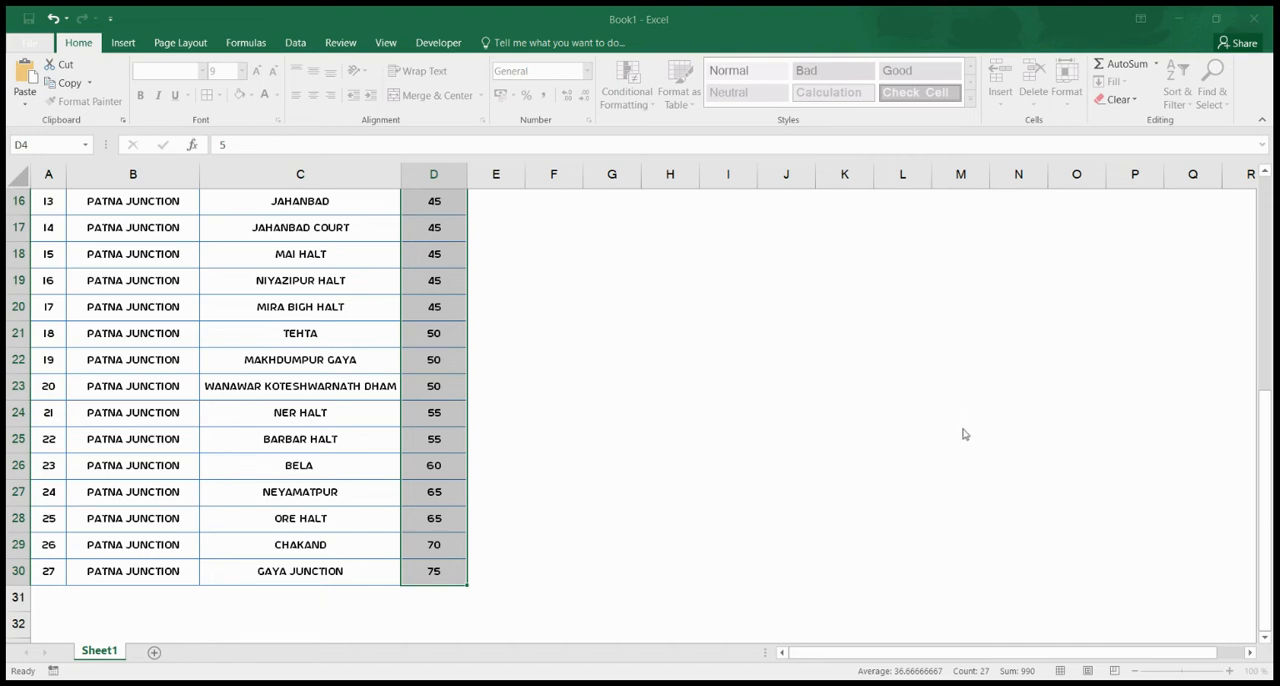
mouse_move(804, 348)
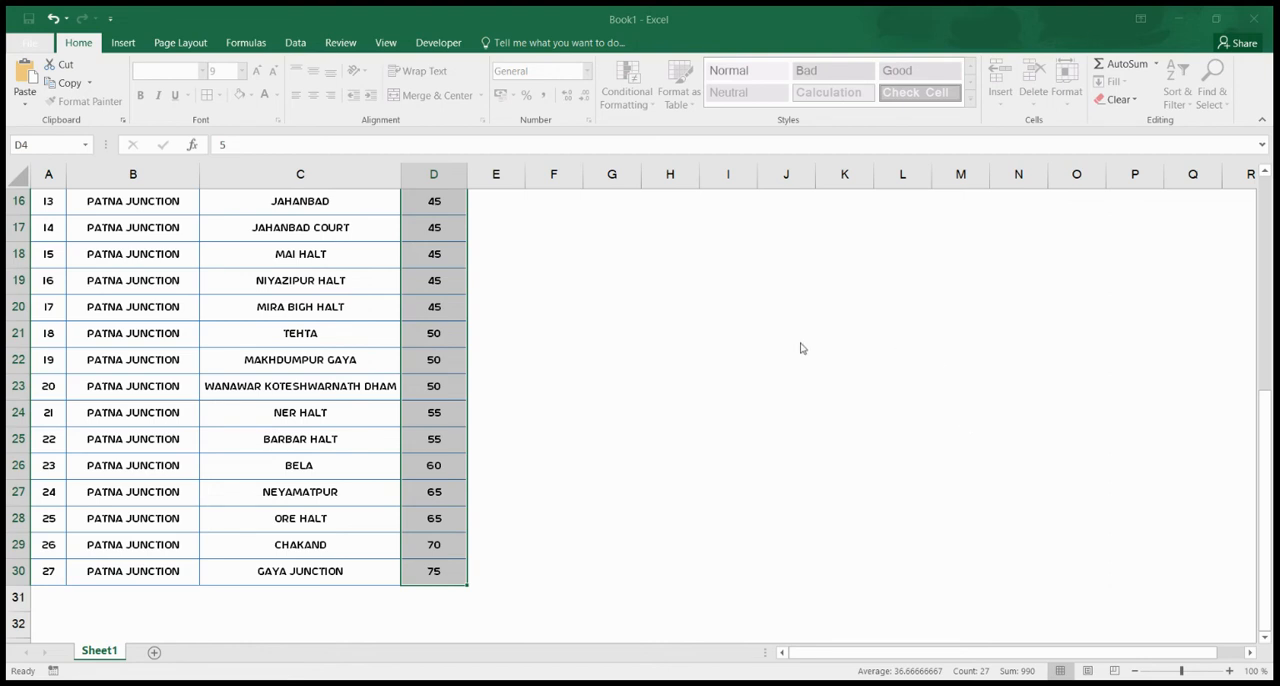
mouse_move(752, 364)
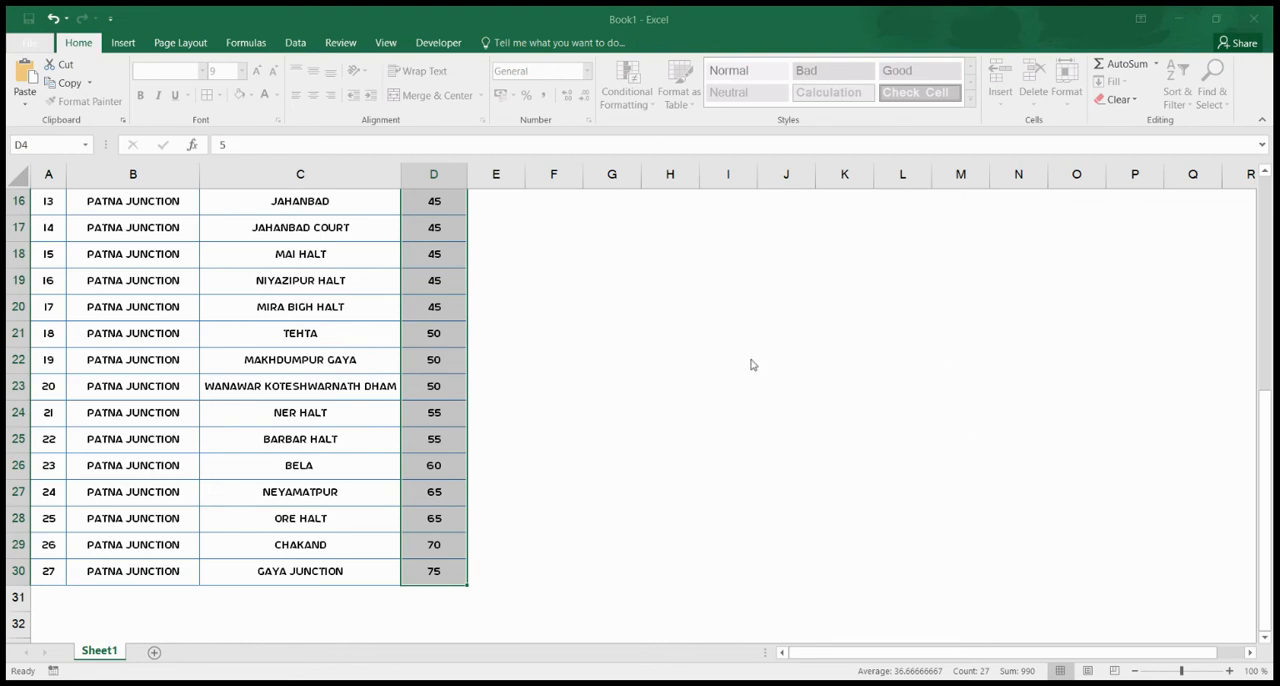
mouse_move(820, 348)
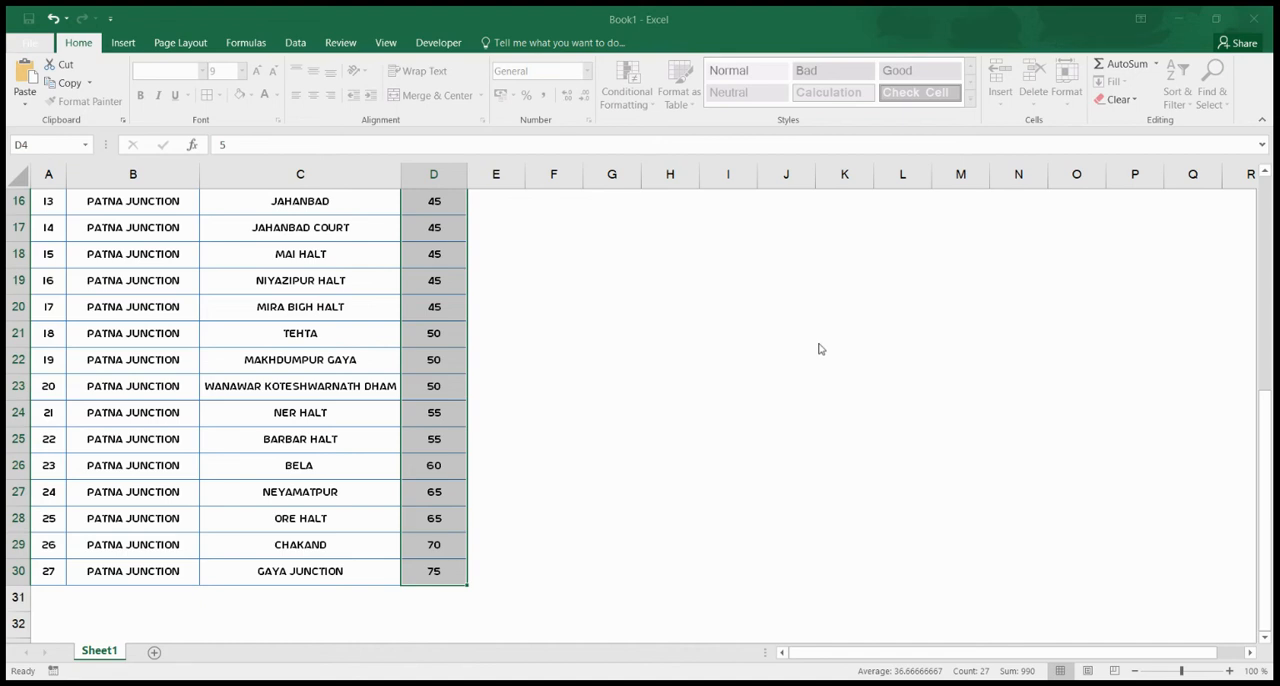
mouse_move(824, 350)
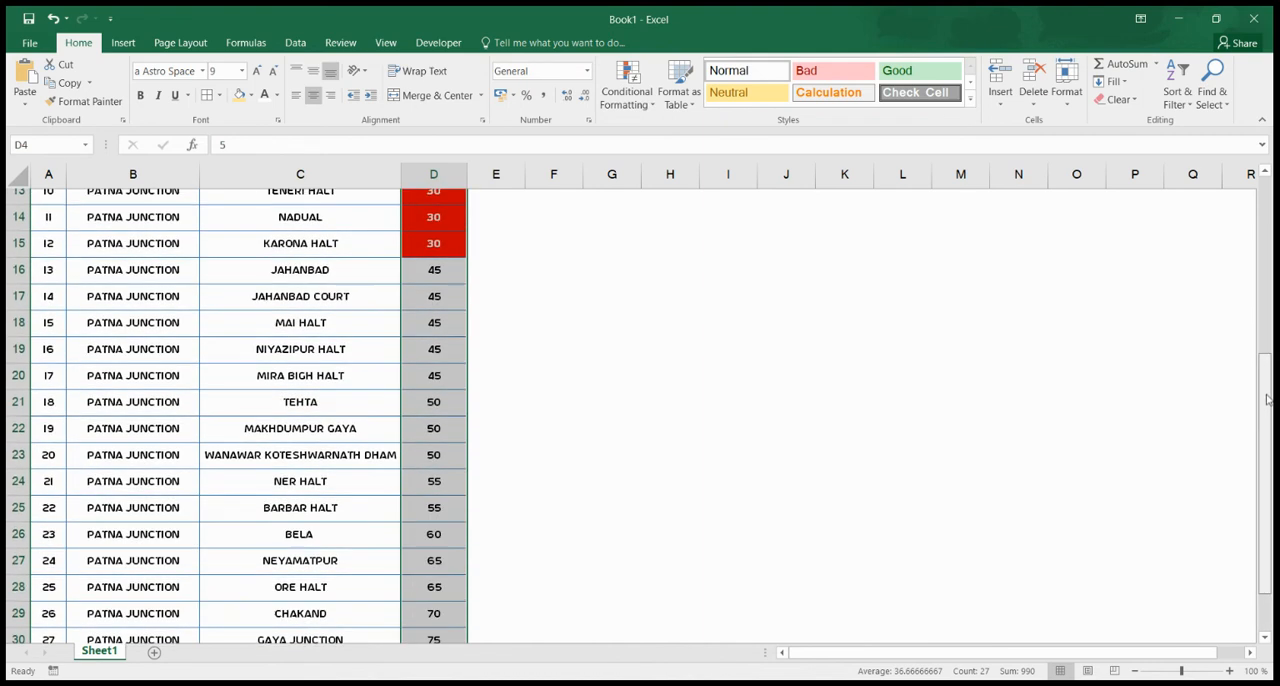
- Deselect the fares so the red highlighting on fares 5 to 30 shows, with 45 and above plain
scroll("up", 3)
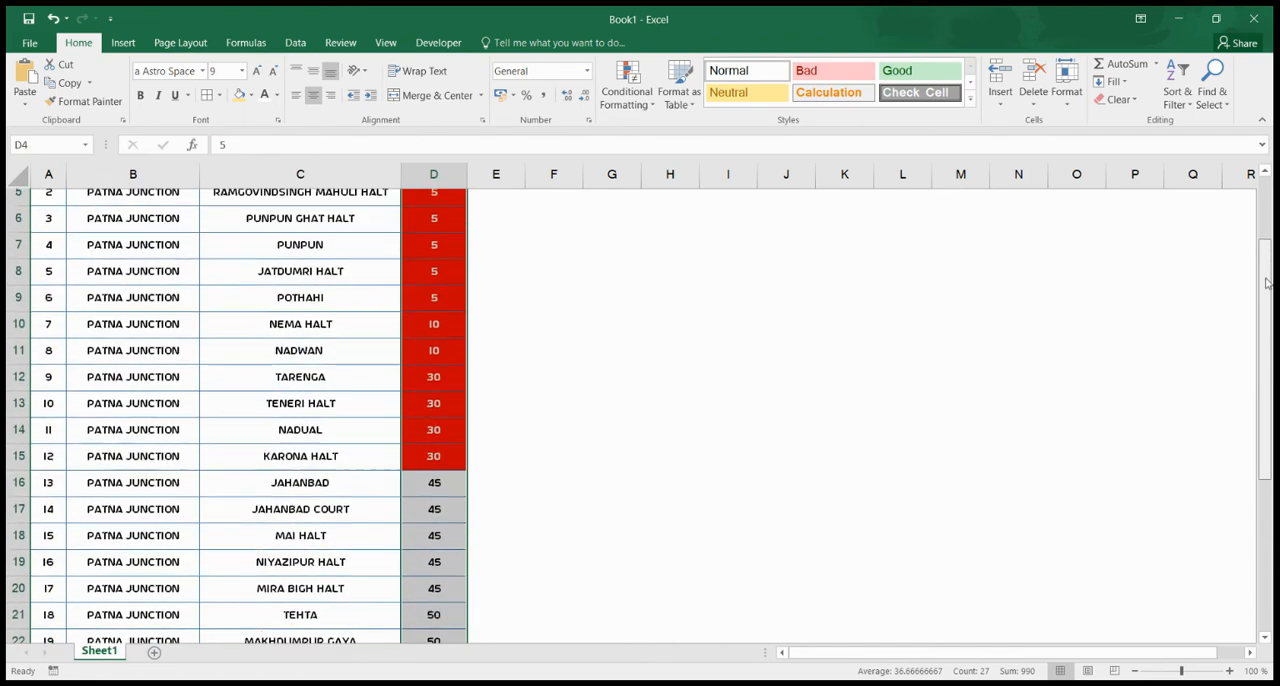
left_click(844, 280)
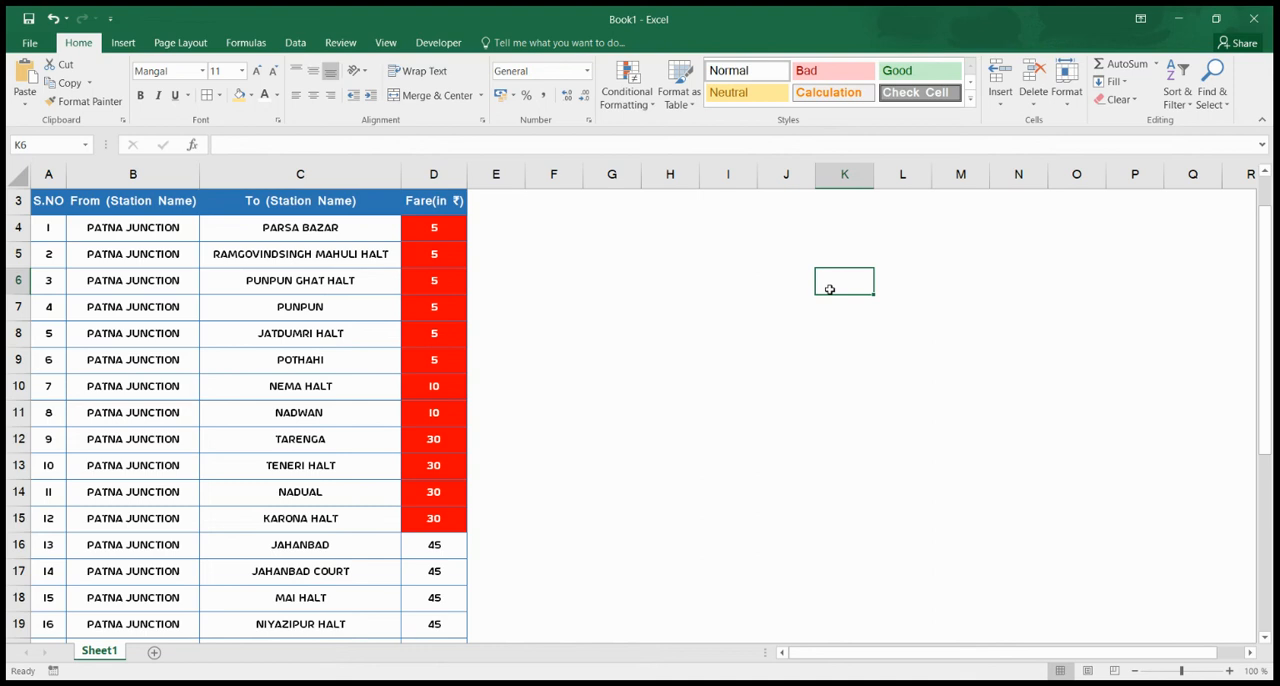
mouse_move(456, 330)
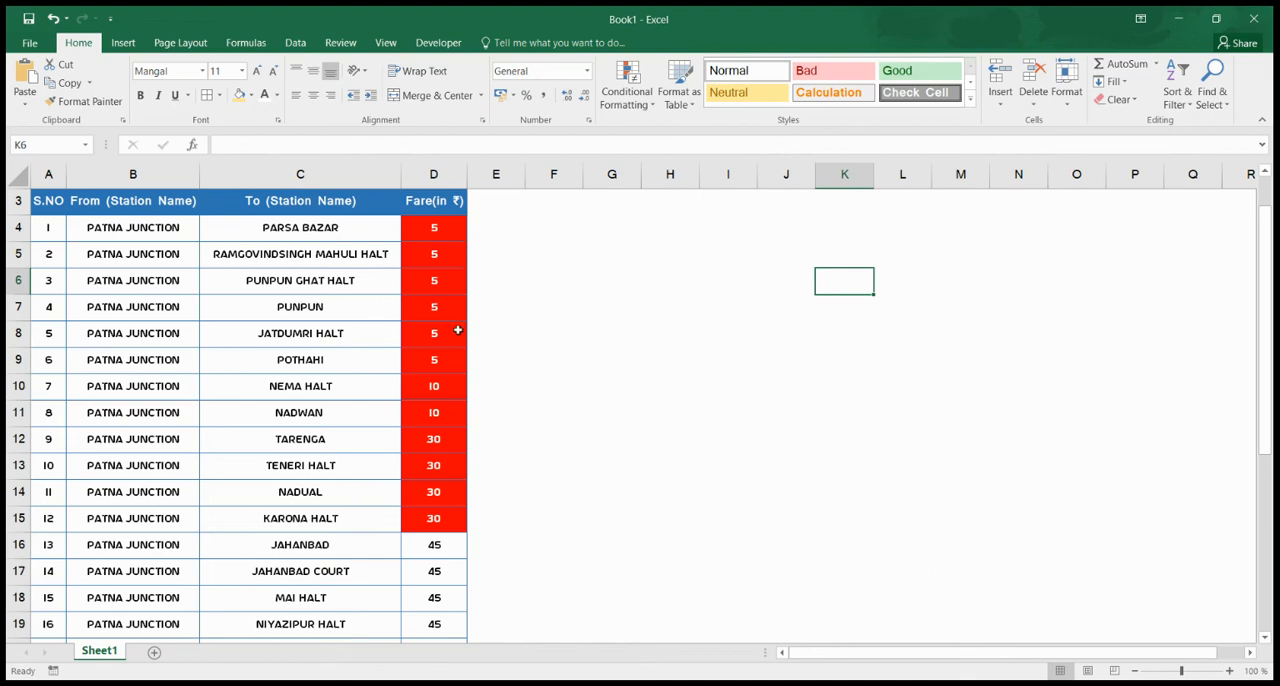